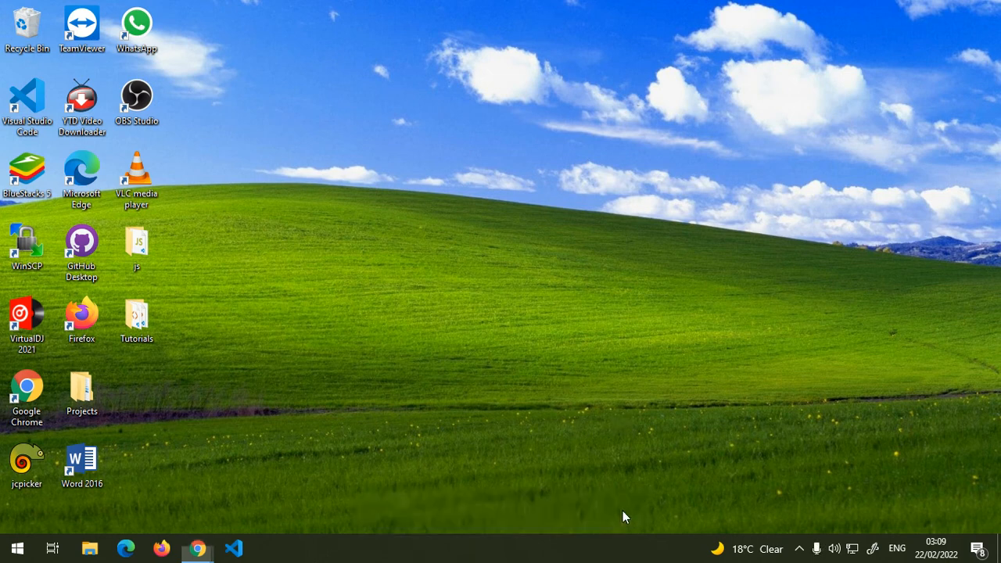
pyautogui.moveTo(438, 330)
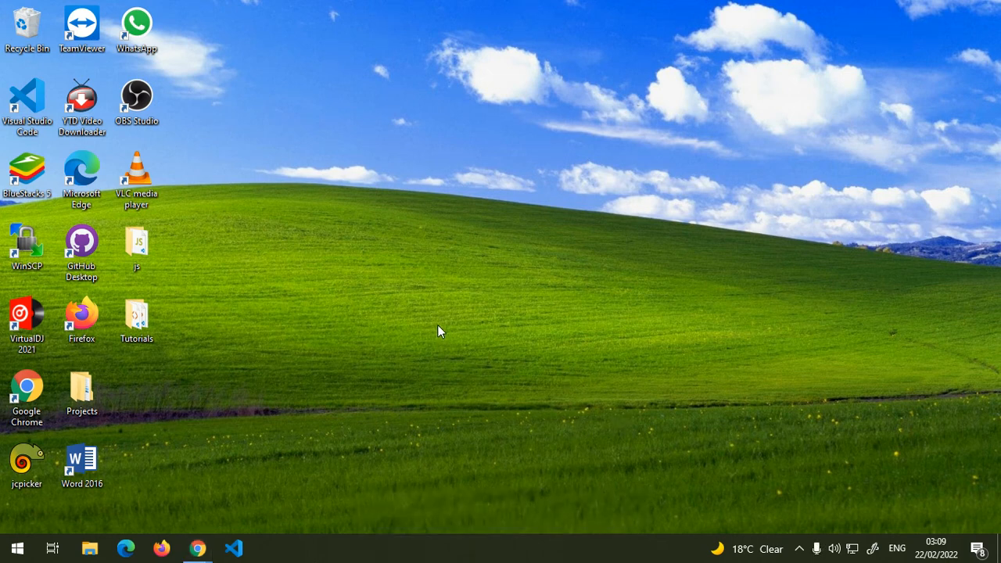
pyautogui.moveTo(460, 324)
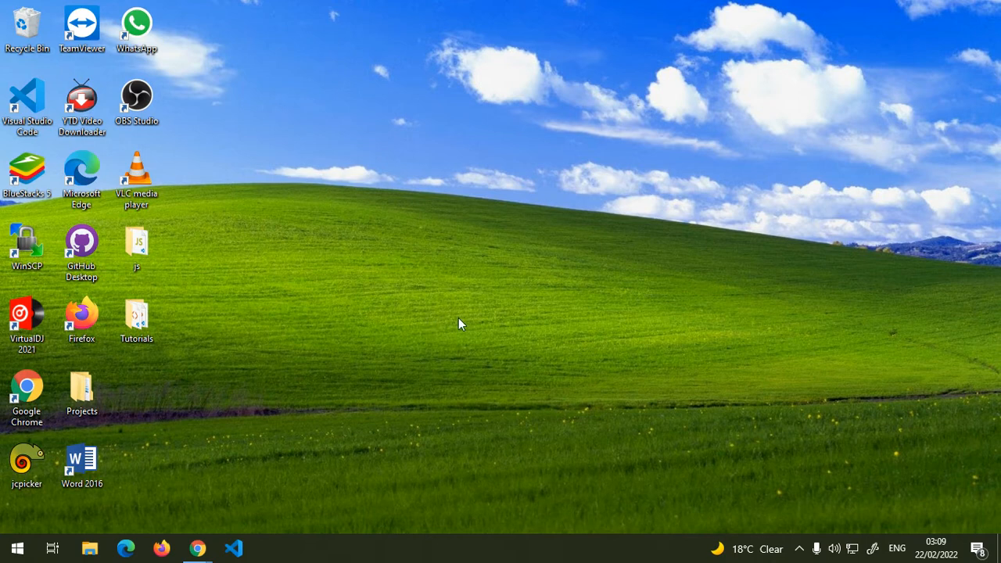
pyautogui.moveTo(341, 288)
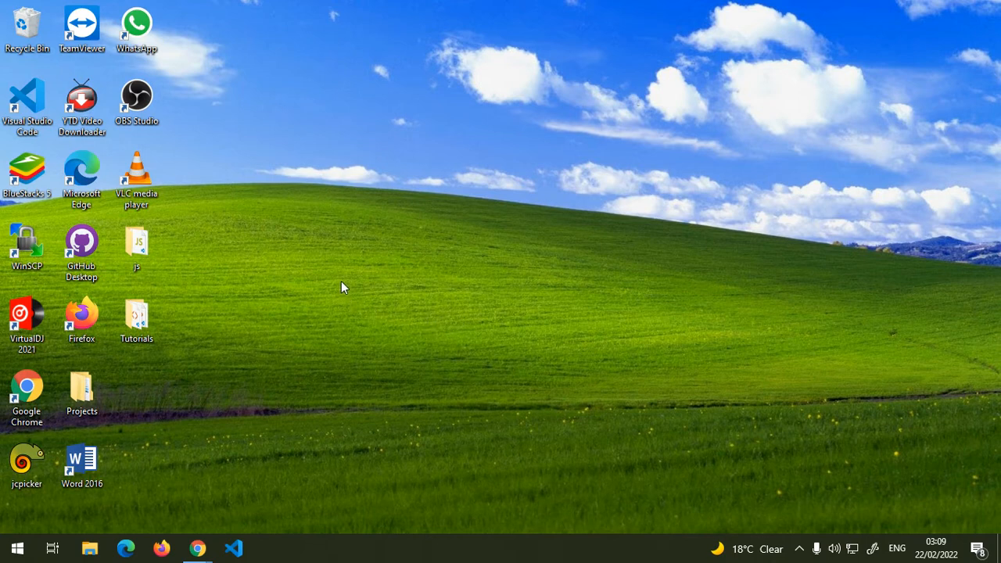
pyautogui.moveTo(325, 274)
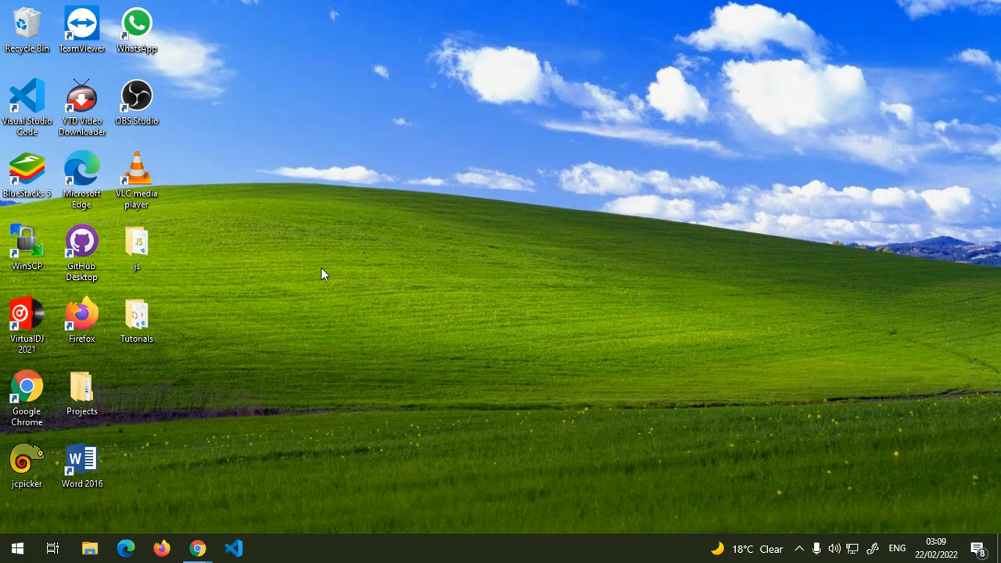
pyautogui.moveTo(341, 293)
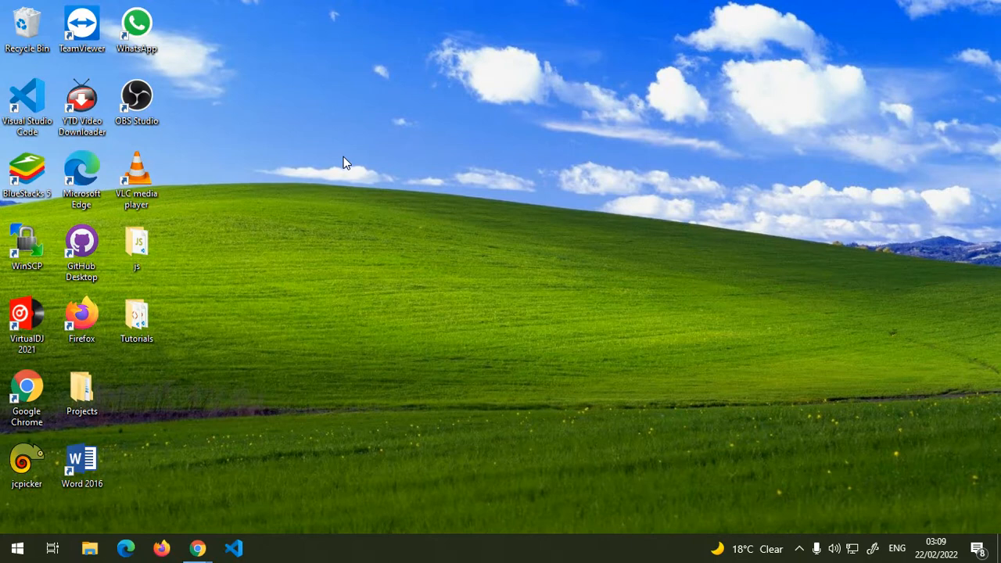
pyautogui.moveTo(339, 141)
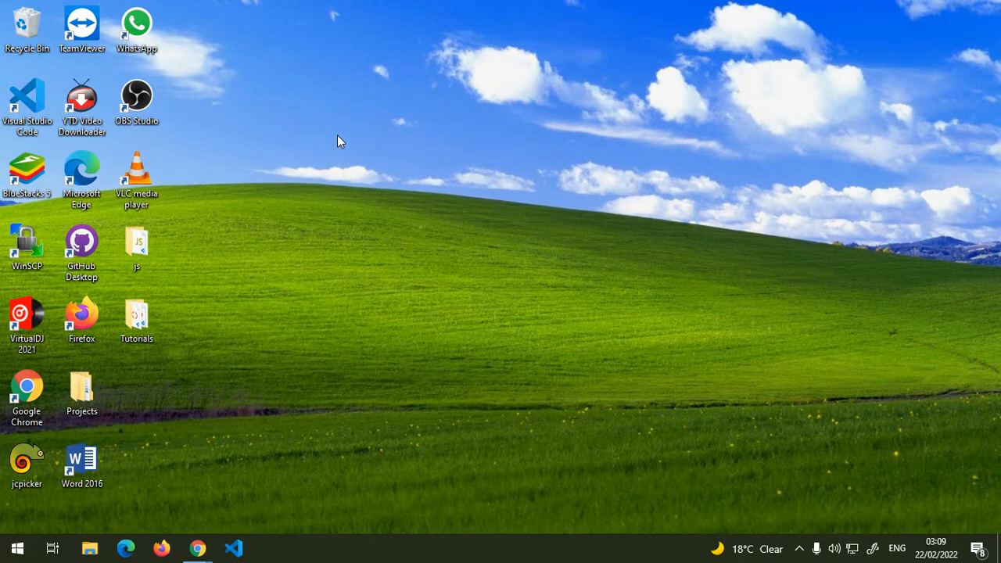
pyautogui.moveTo(328, 119)
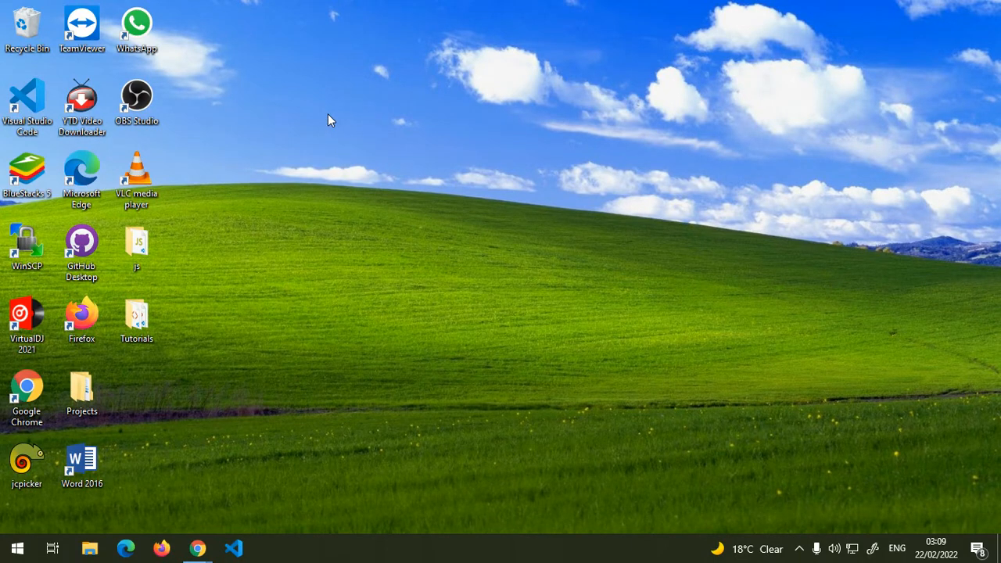
pyautogui.moveTo(263, 273)
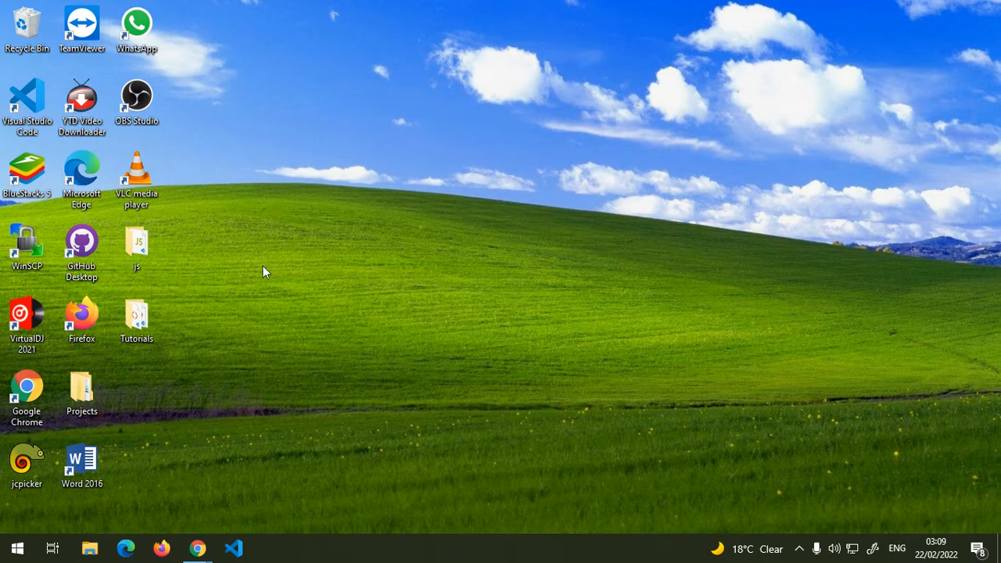
pyautogui.moveTo(197, 548)
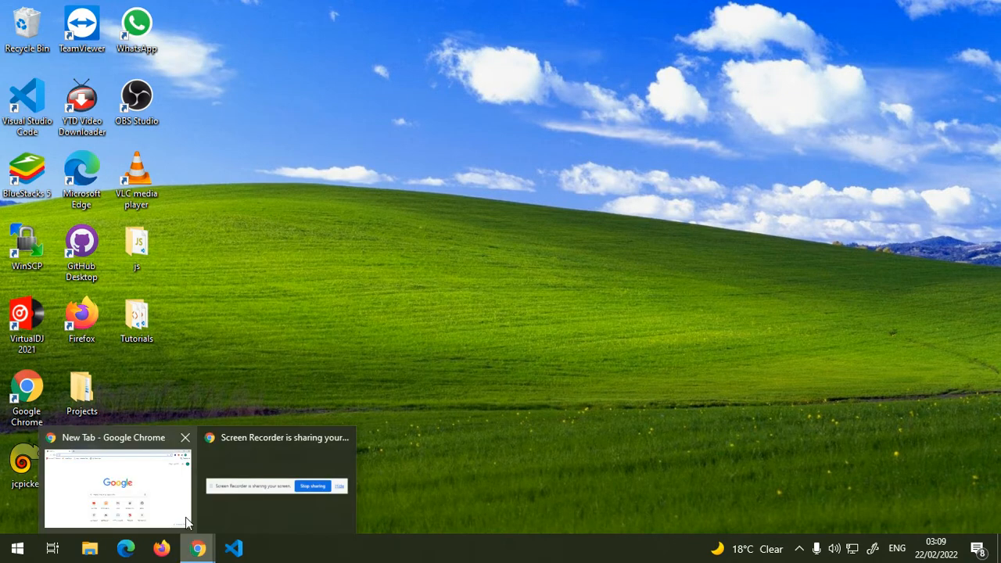
# Search 'download xampp' in Chrome and open the Apache Friends download result
pyautogui.click(117, 485)
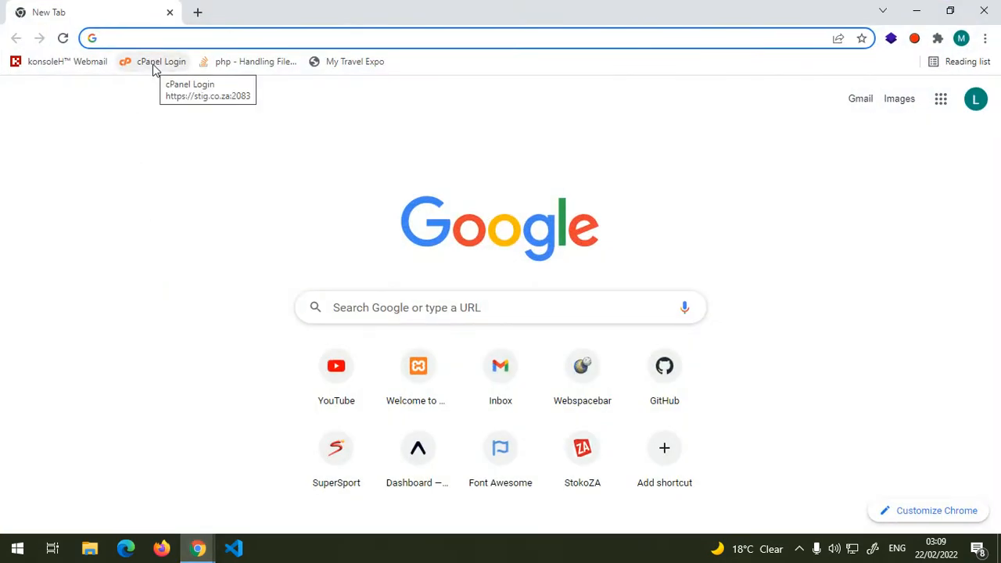
pyautogui.write('download xampp')
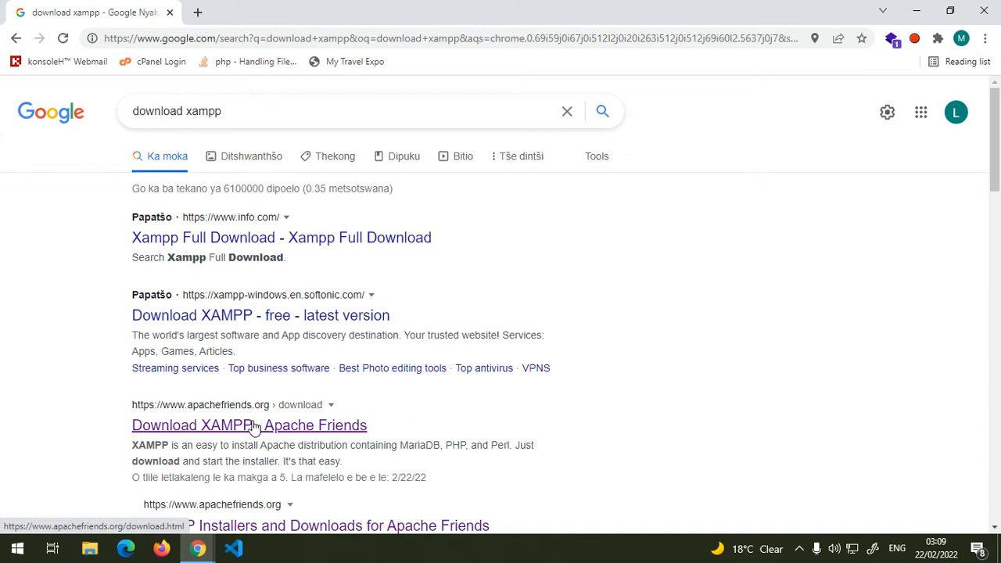
pyautogui.click(248, 426)
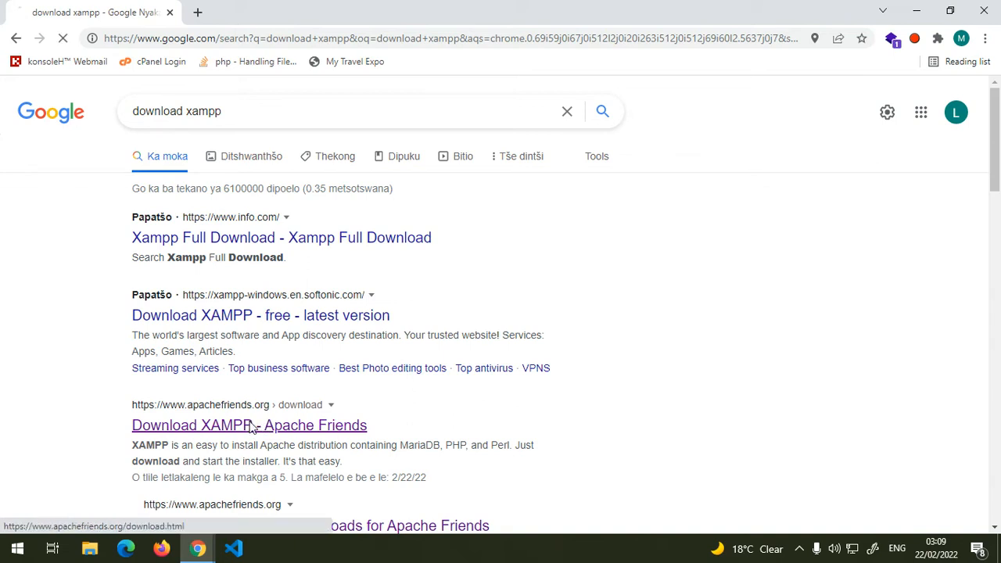
pyautogui.click(249, 426)
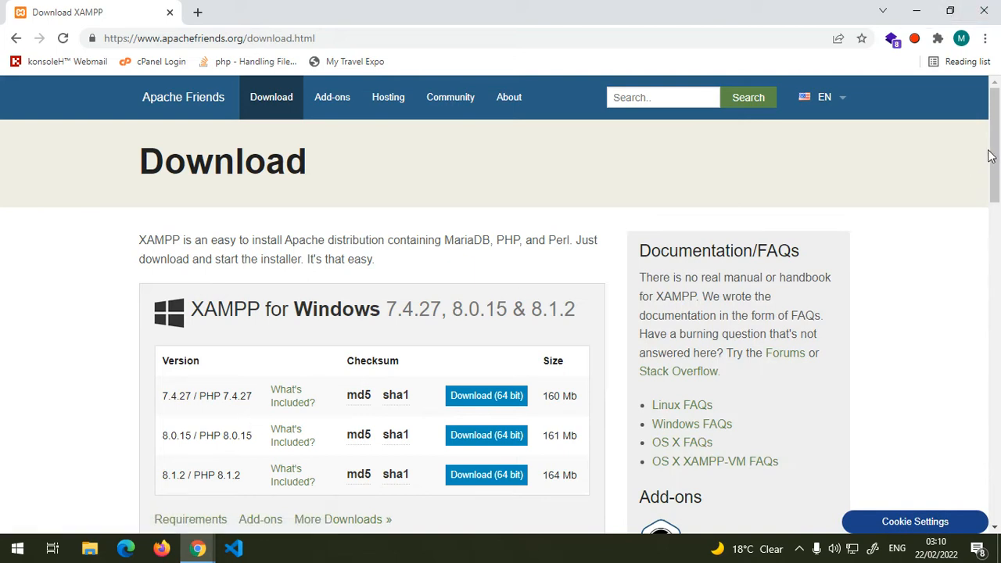
# Start downloading the 64-bit XAMPP 8.1.2 installer, then minimize Chrome to the desktop
pyautogui.scroll(-3)
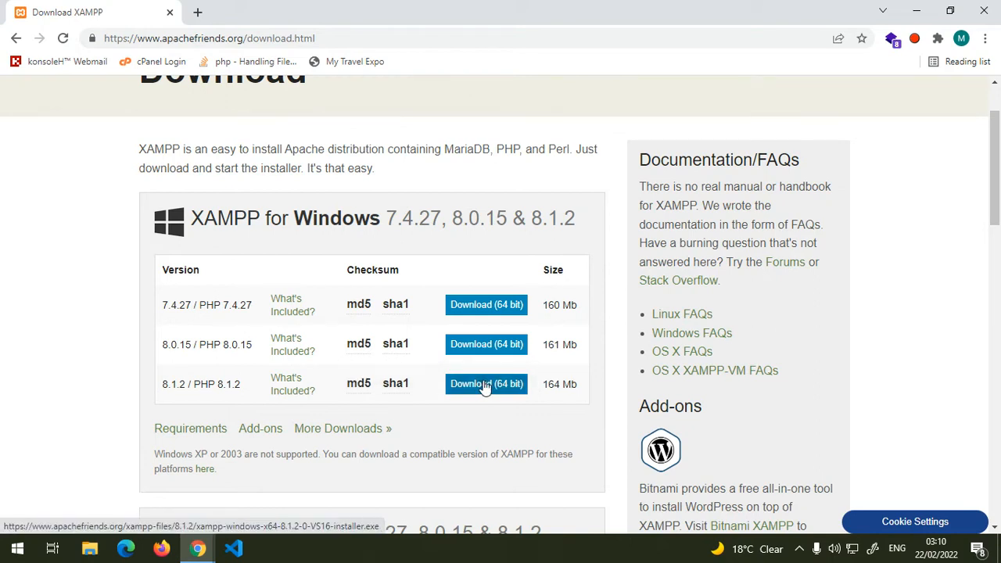
pyautogui.click(485, 384)
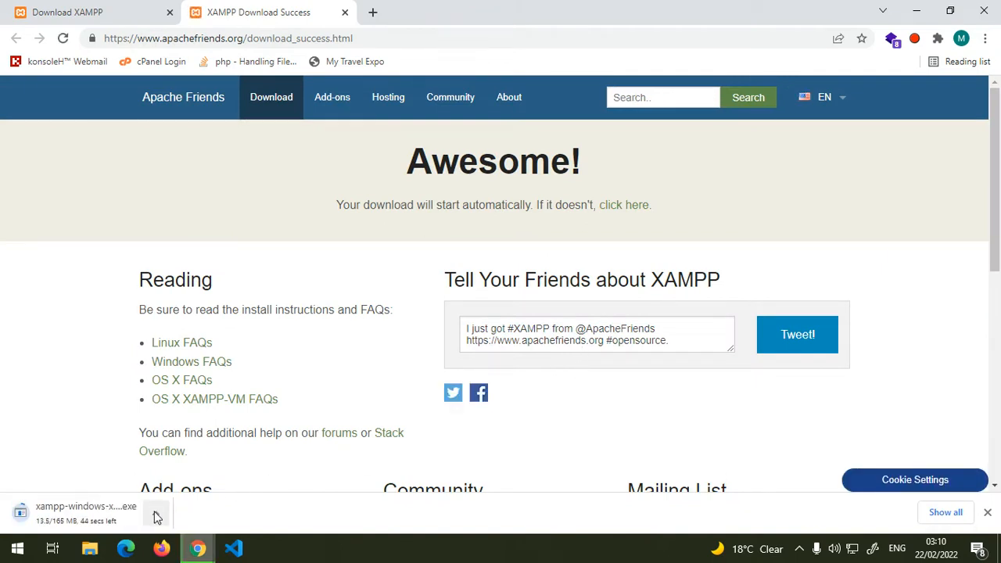
pyautogui.click(157, 514)
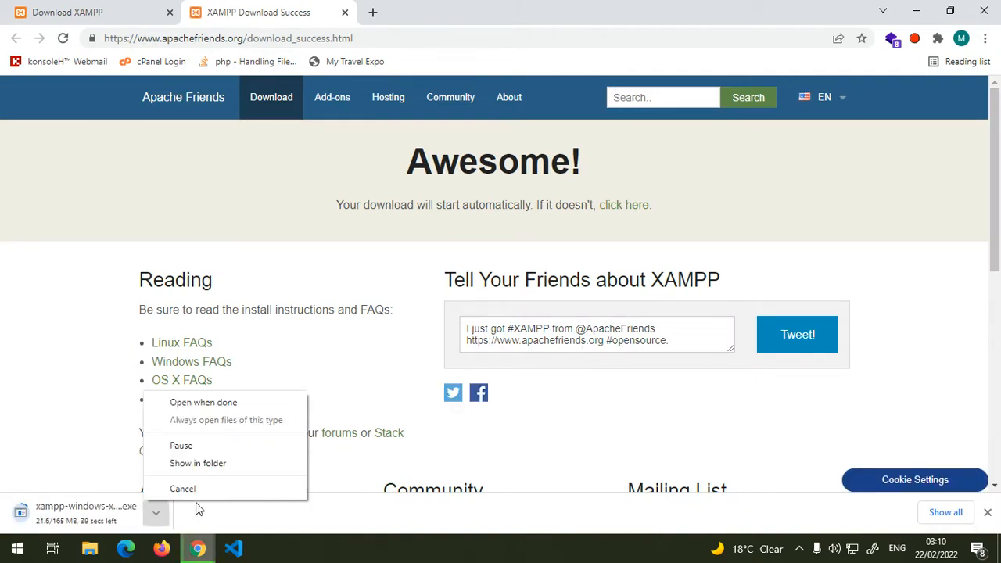
pyautogui.click(182, 488)
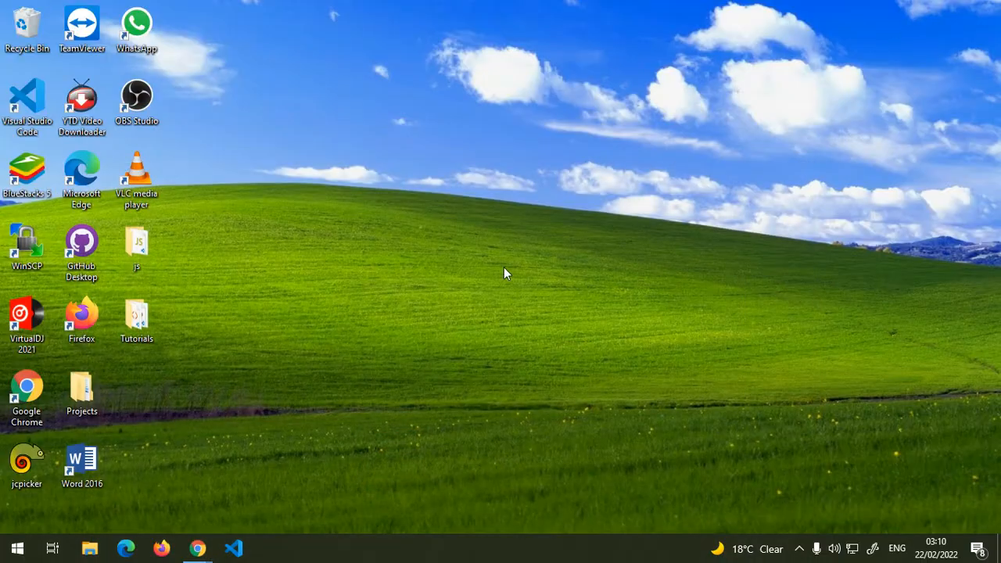
# Launch the xampp-windows-x64-8.1.2 installer from Downloads and close the folder window
pyautogui.click(90, 548)
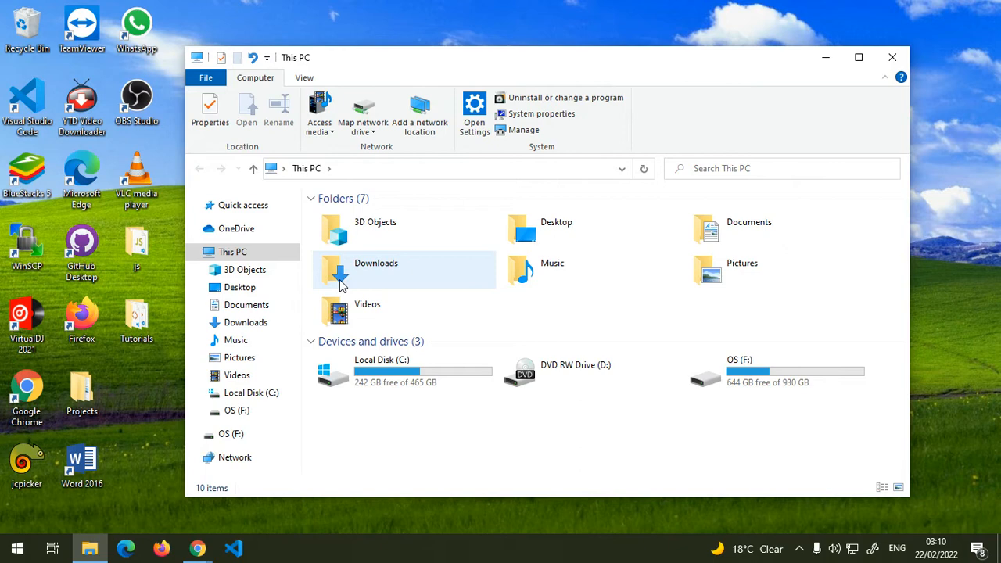
pyautogui.click(376, 269)
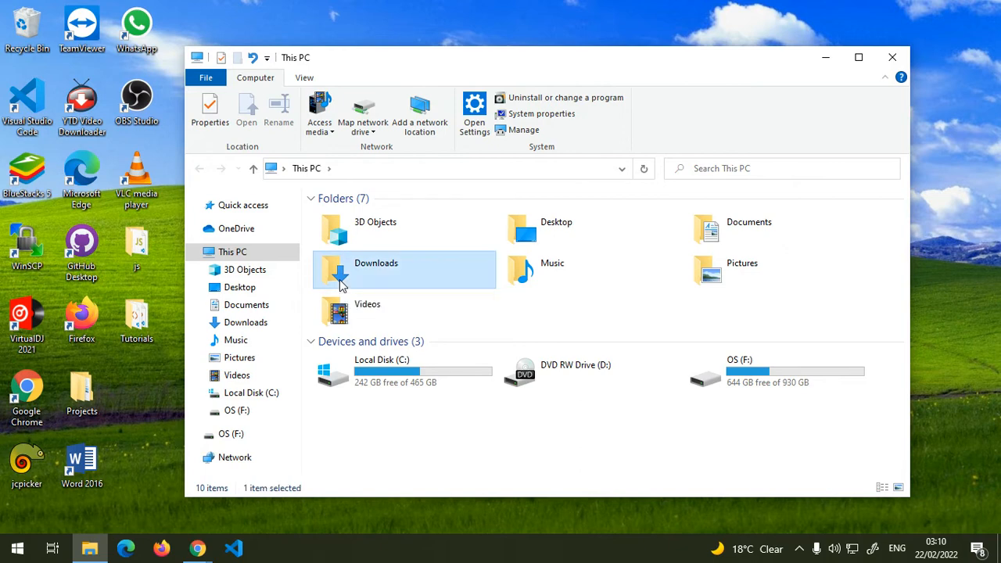
pyautogui.doubleClick(375, 263)
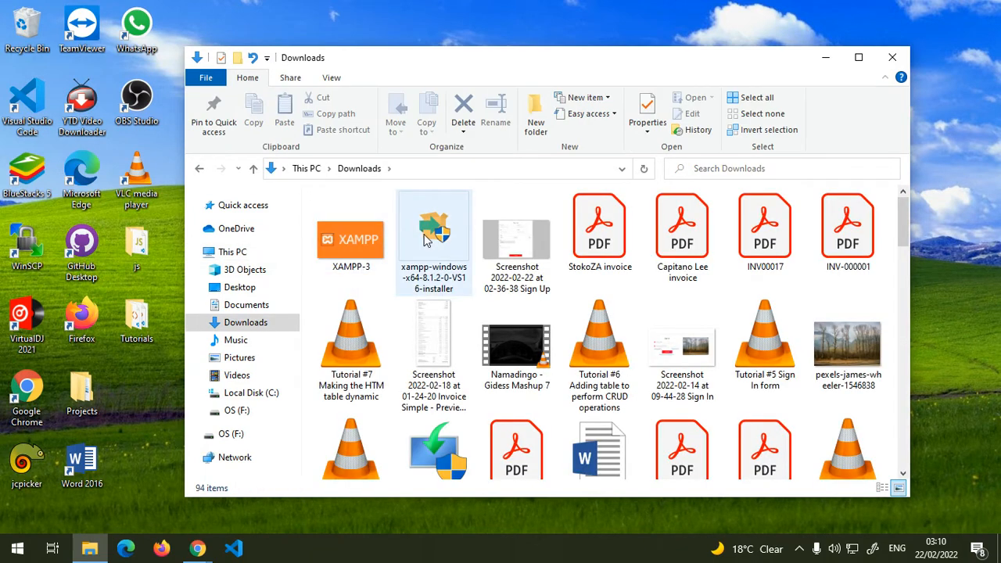
pyautogui.click(435, 227)
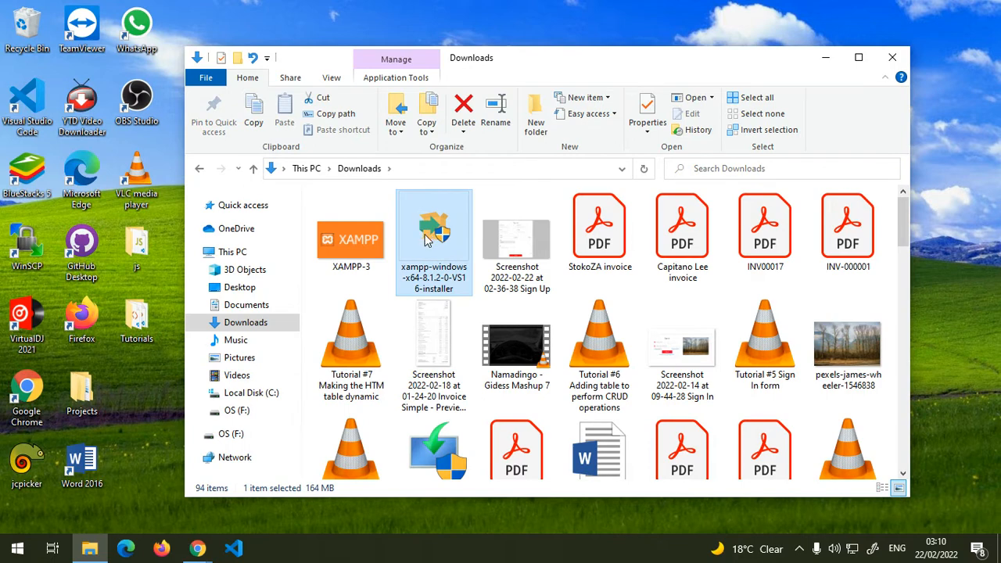
pyautogui.moveTo(435, 235)
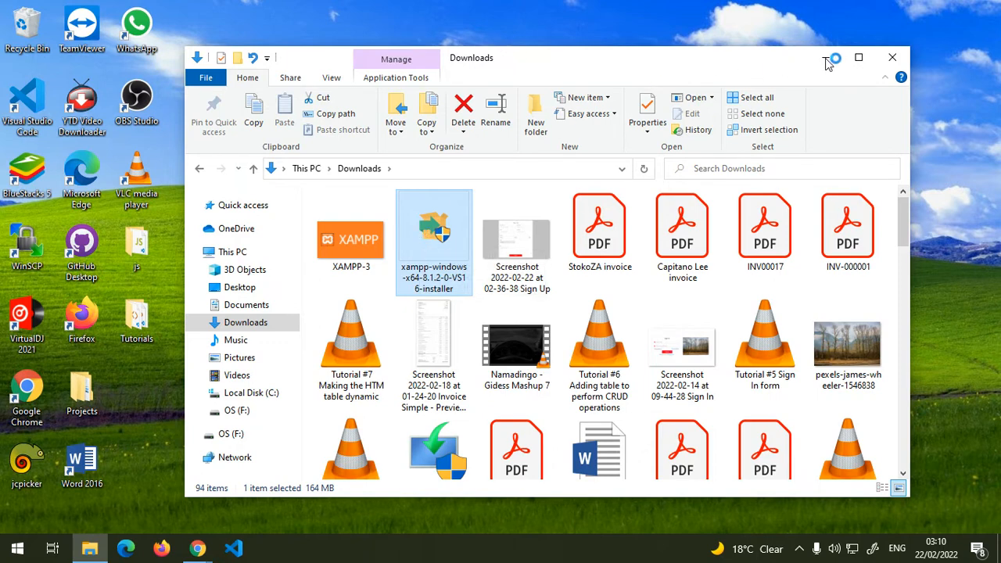
pyautogui.click(892, 56)
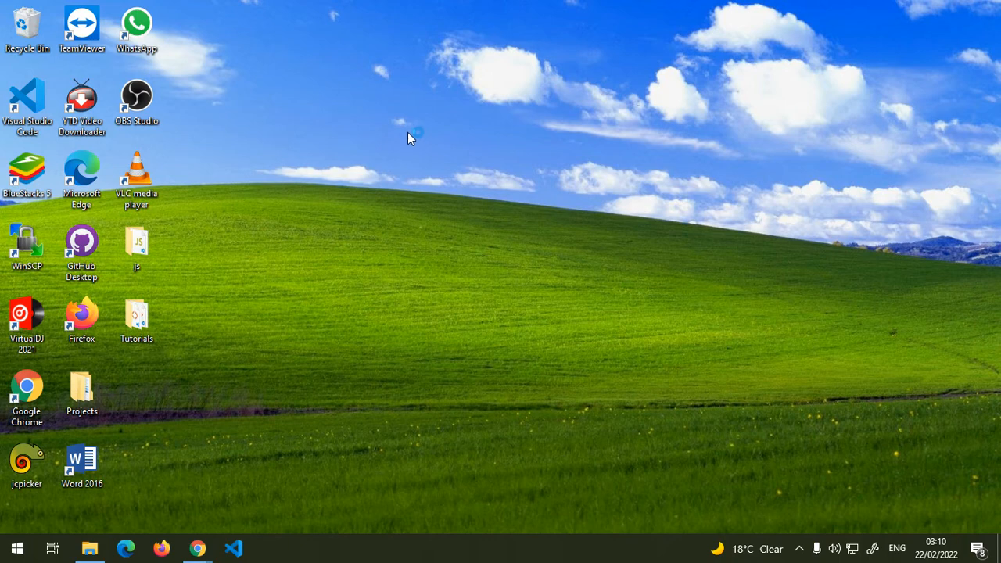
pyautogui.moveTo(439, 185)
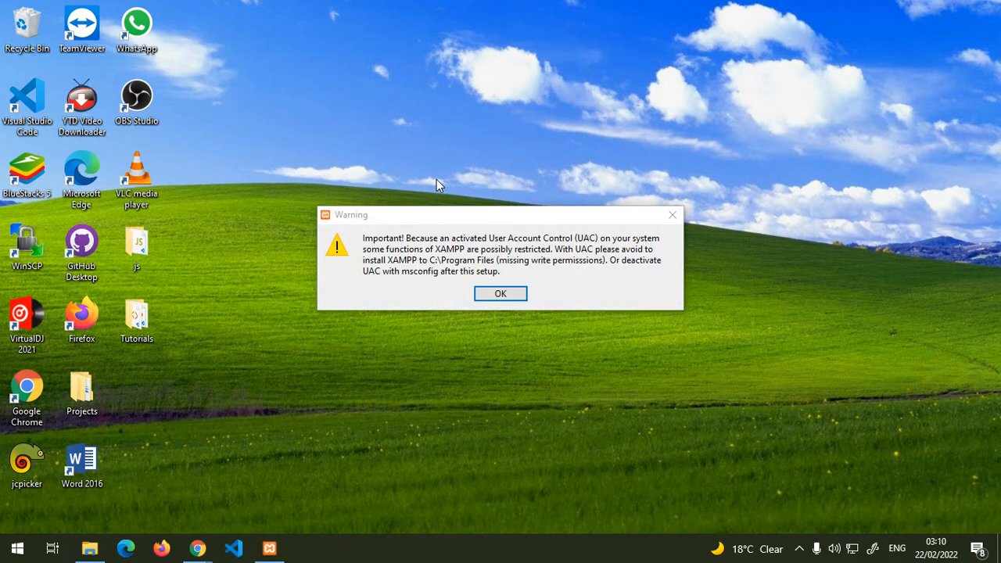
pyautogui.moveTo(494, 259)
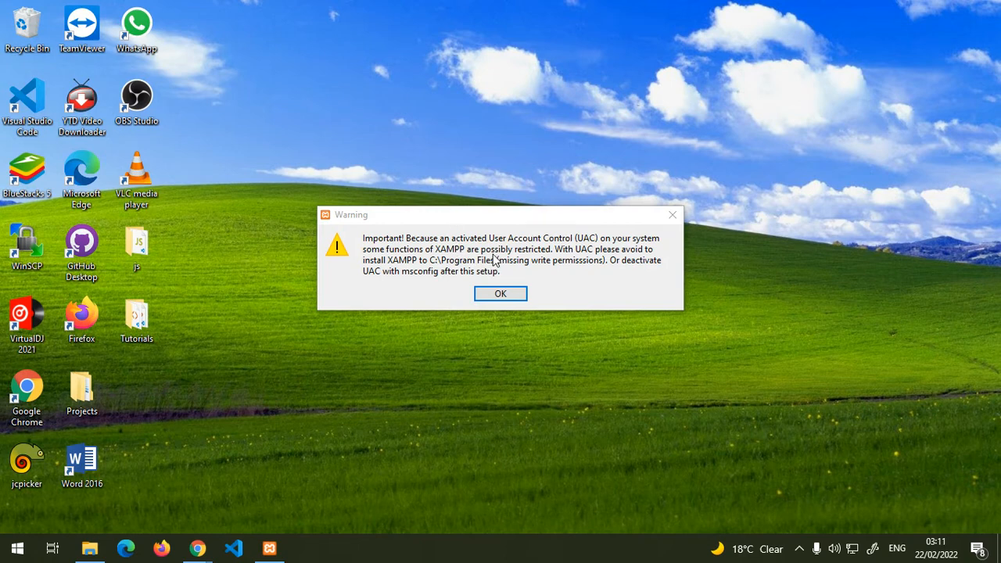
pyautogui.moveTo(482, 254)
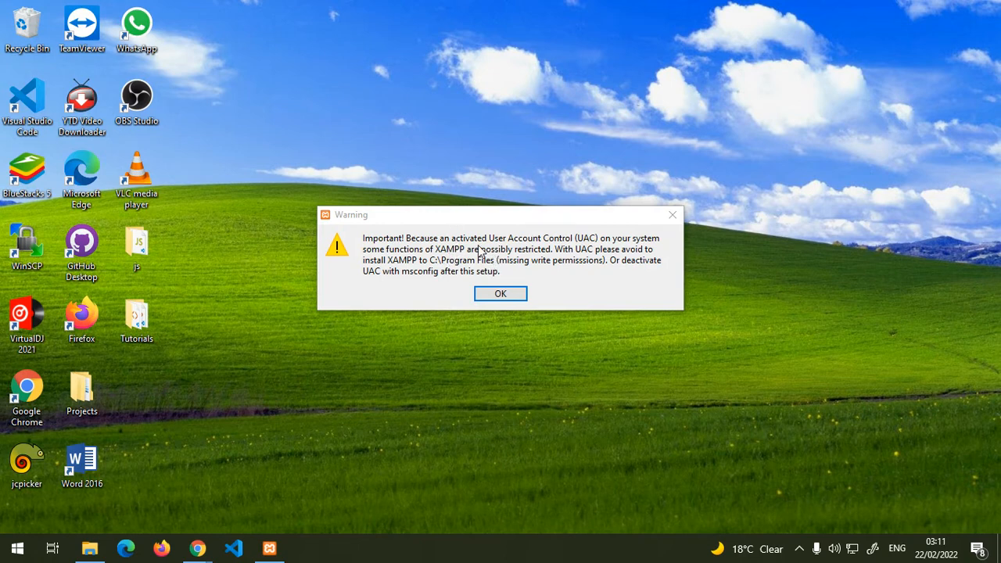
pyautogui.moveTo(560, 252)
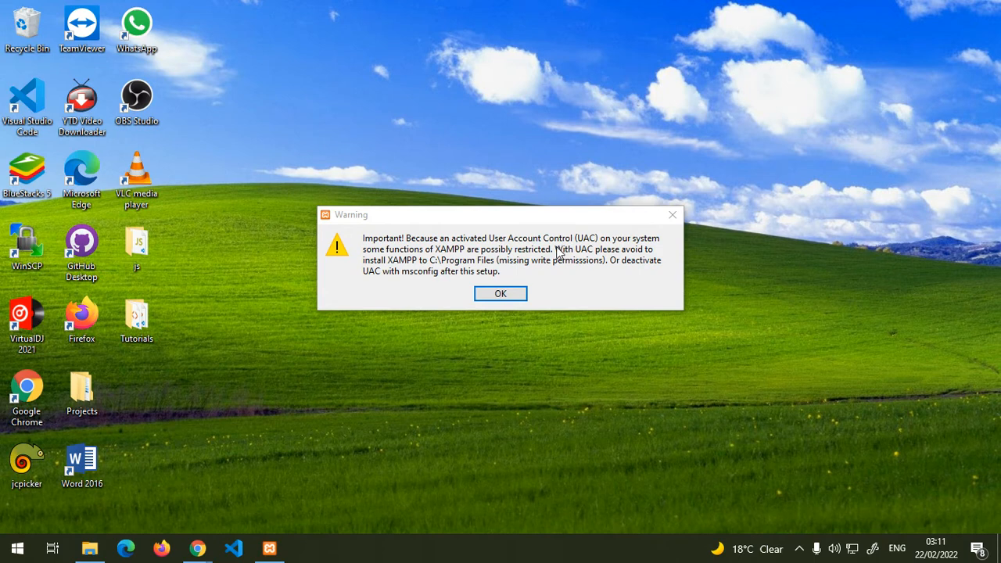
# Dismiss the UAC warning and search 'uac' from Windows Start
pyautogui.click(501, 294)
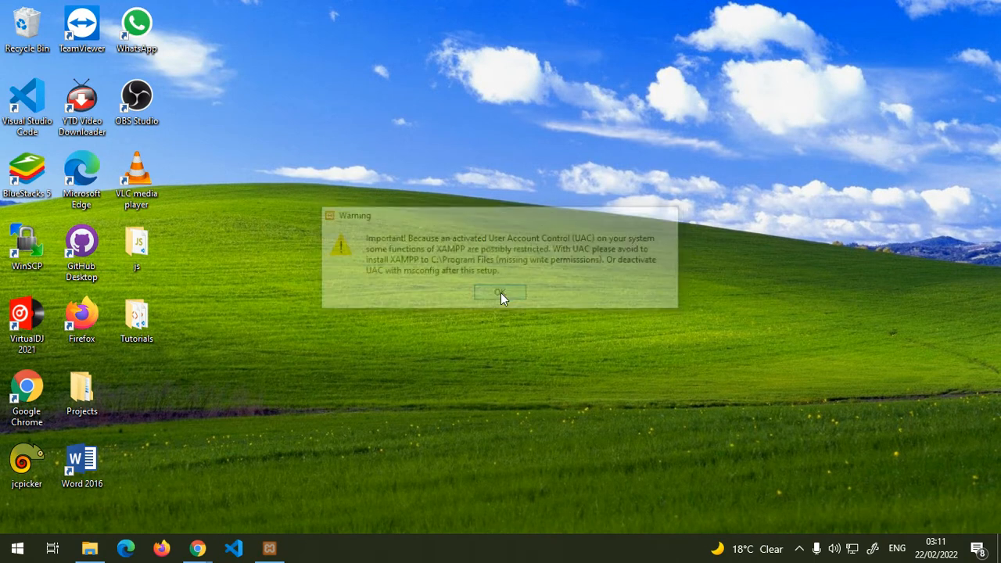
pyautogui.click(500, 293)
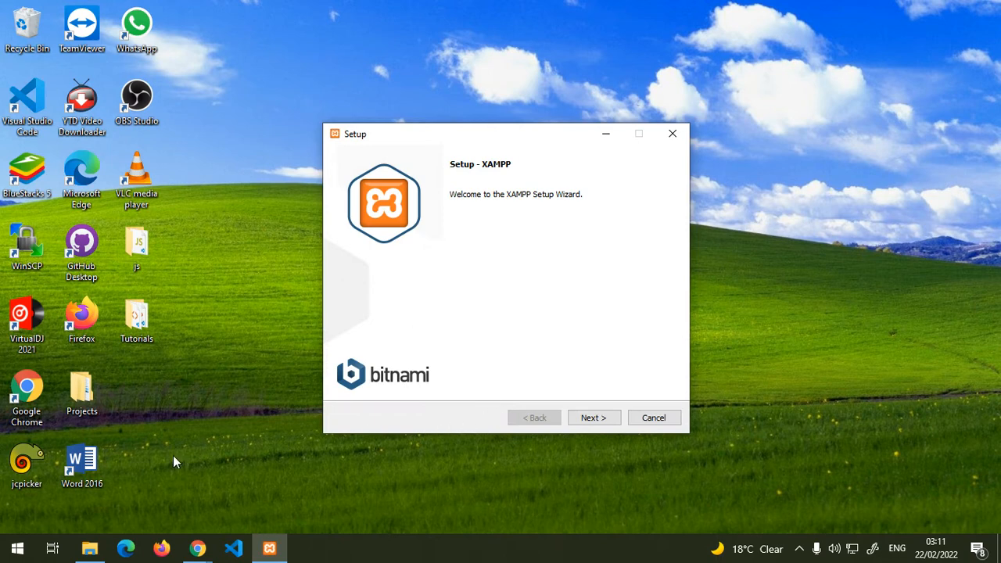
pyautogui.click(17, 547)
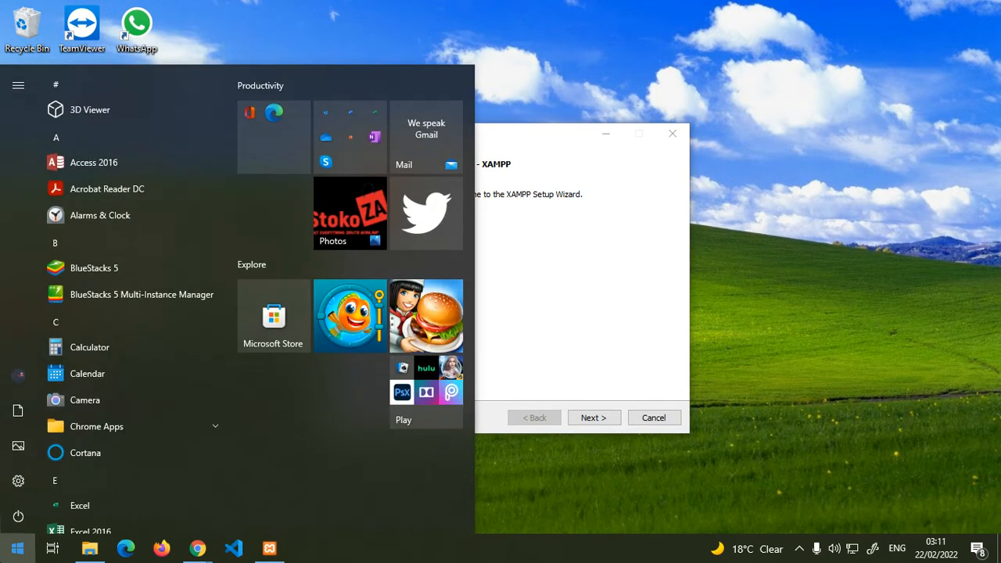
pyautogui.write('u')
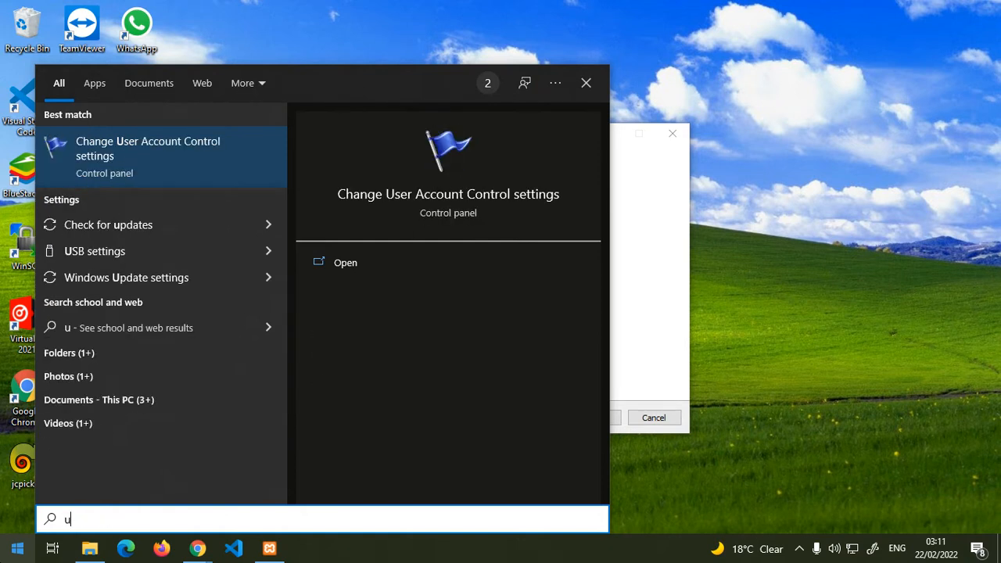
pyautogui.write('ac')
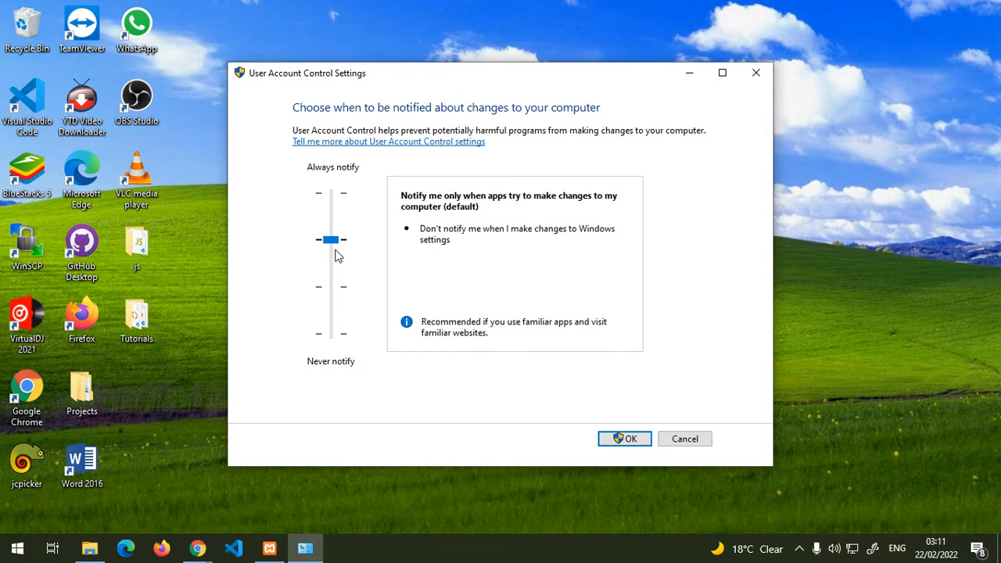
pyautogui.moveTo(335, 241)
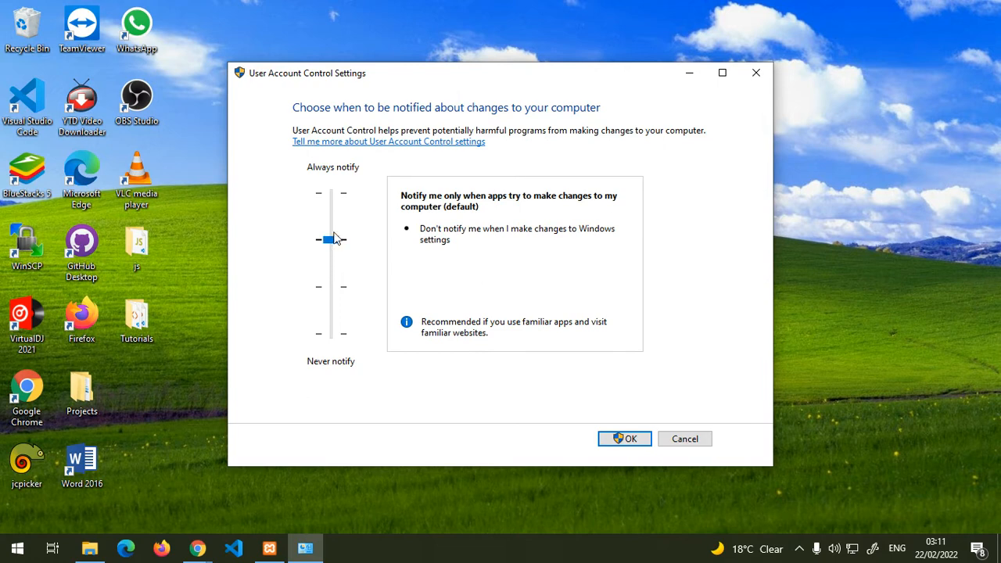
pyautogui.moveTo(338, 231)
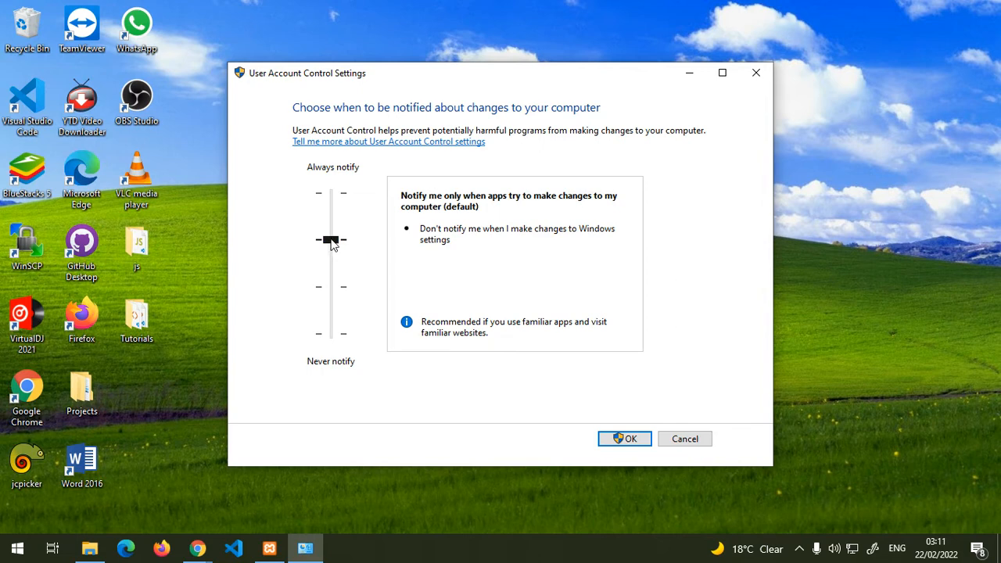
# Try the UAC slider at Never notify, restore the default level and confirm
pyautogui.moveTo(331, 241); pyautogui.dragTo(330, 335)
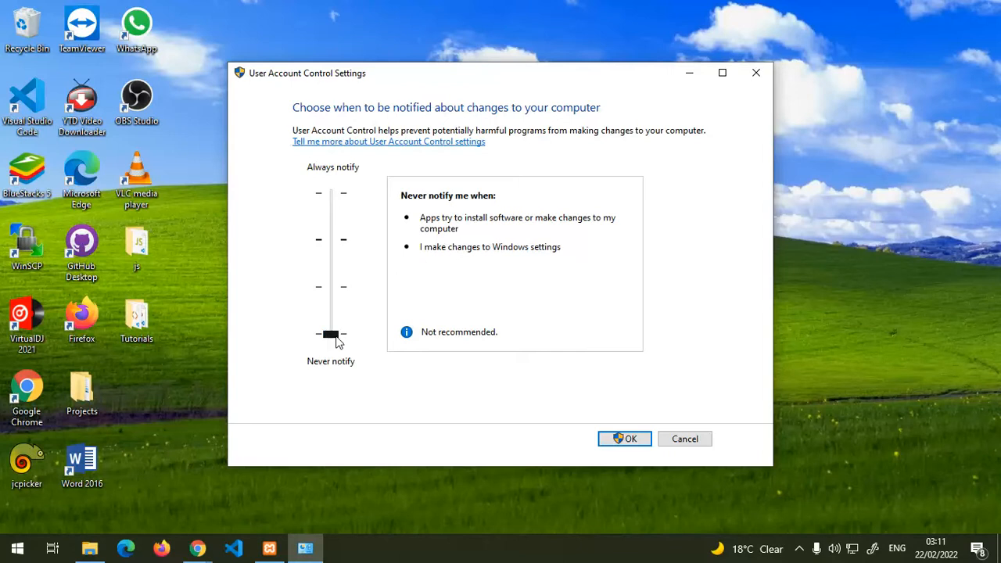
pyautogui.moveTo(329, 335); pyautogui.dragTo(328, 240)
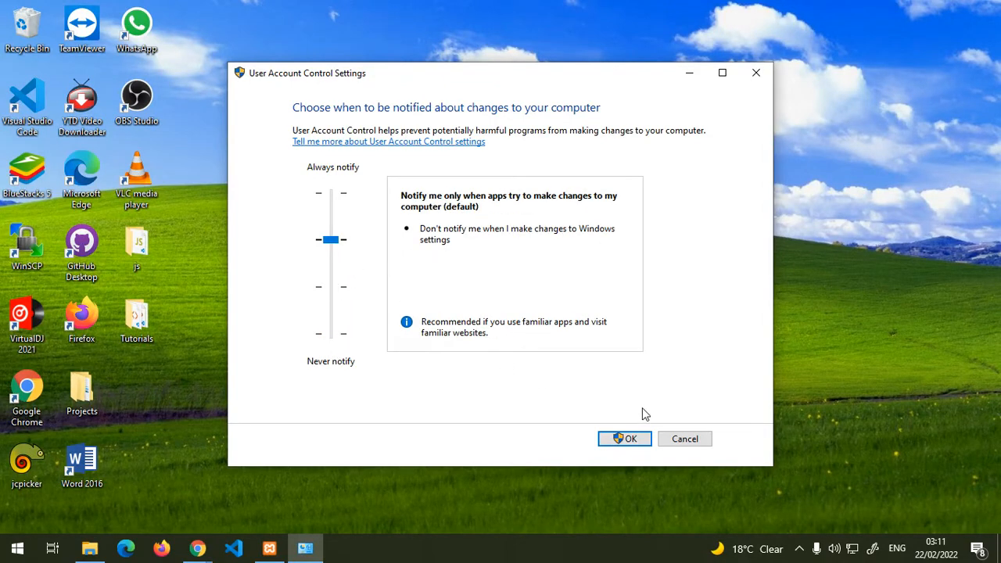
pyautogui.click(625, 438)
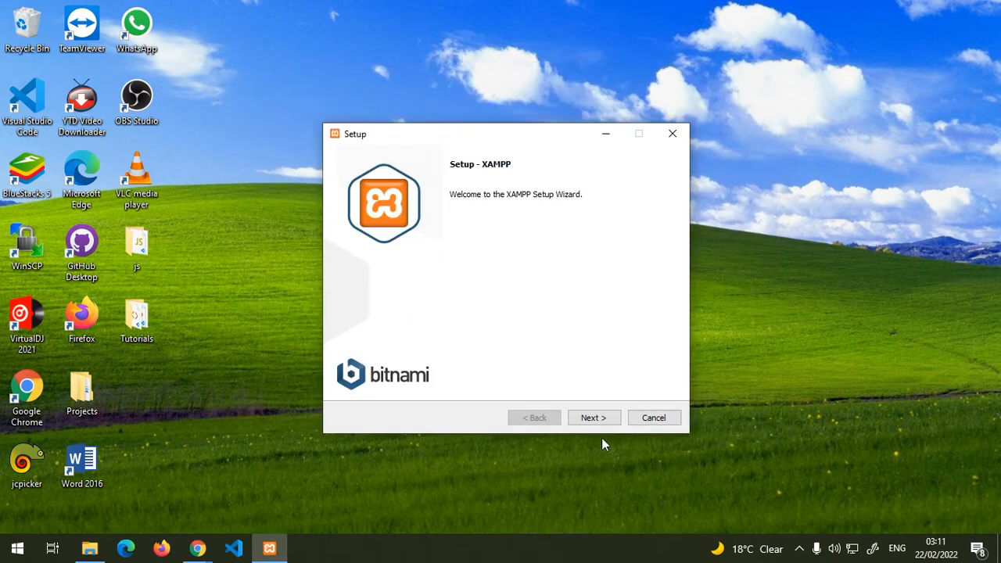
# Exclude Mercury Mail Server and Tomcat, keep Fake Sendmail, and continue to the installation folder step
pyautogui.click(593, 416)
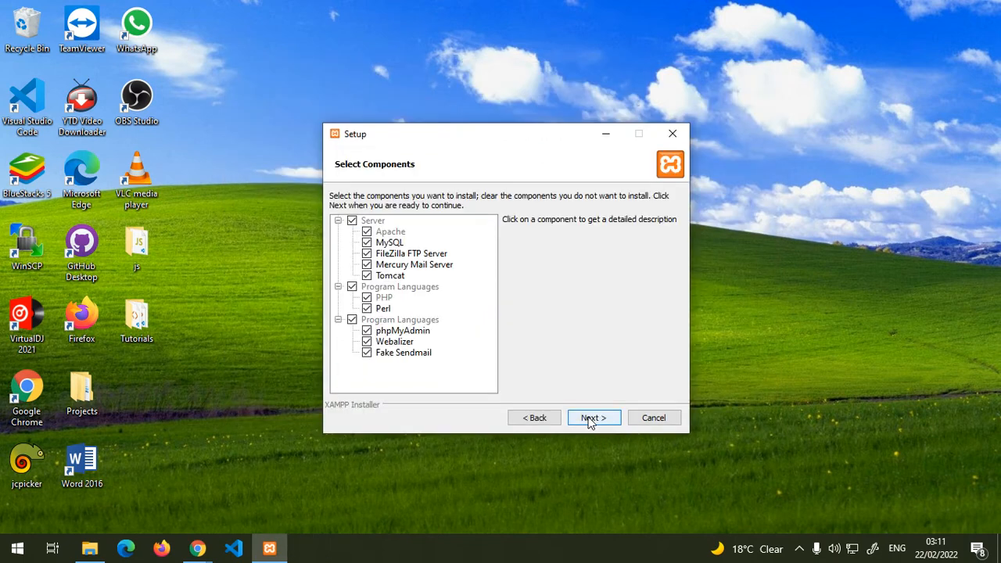
pyautogui.moveTo(304, 107)
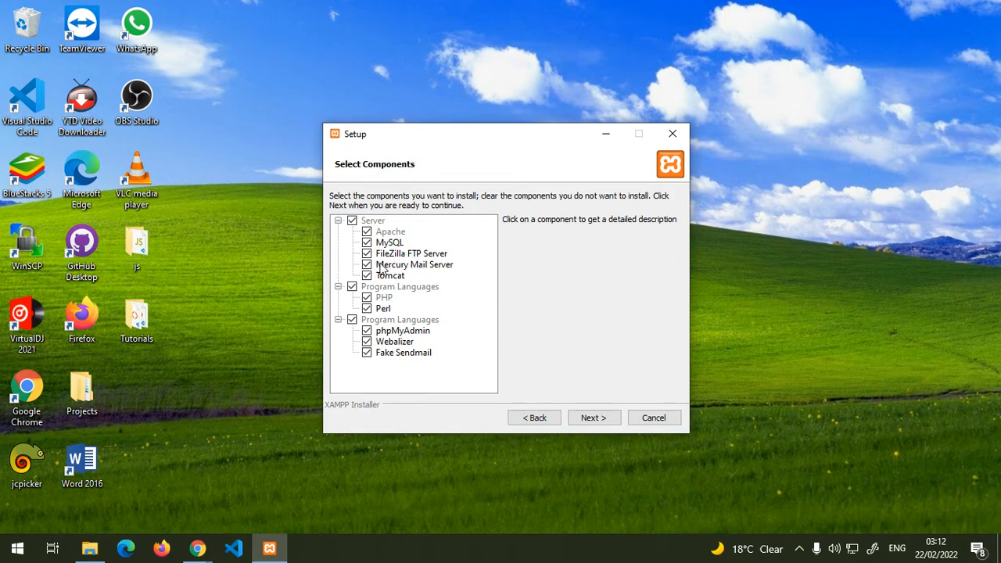
pyautogui.click(366, 253)
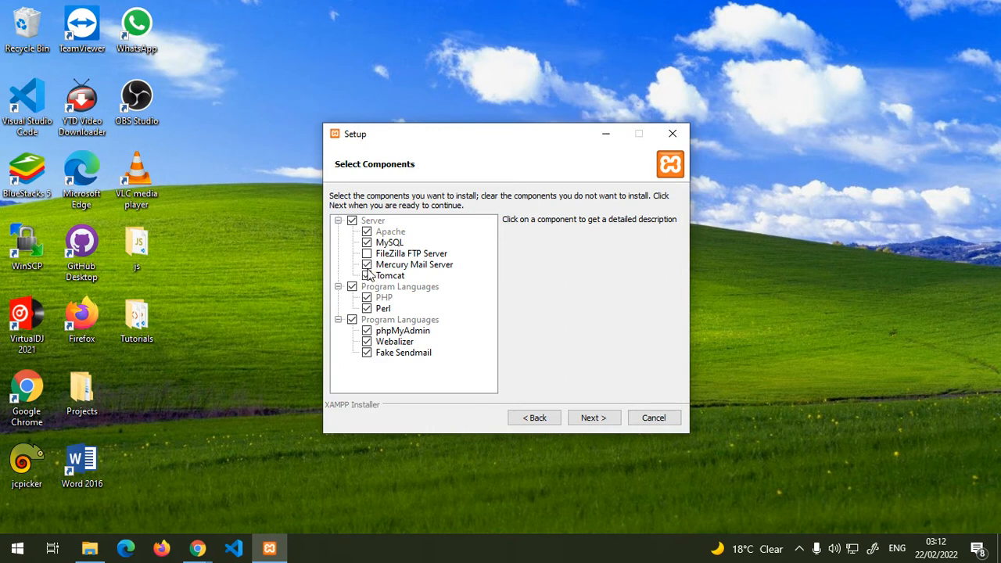
pyautogui.click(366, 275)
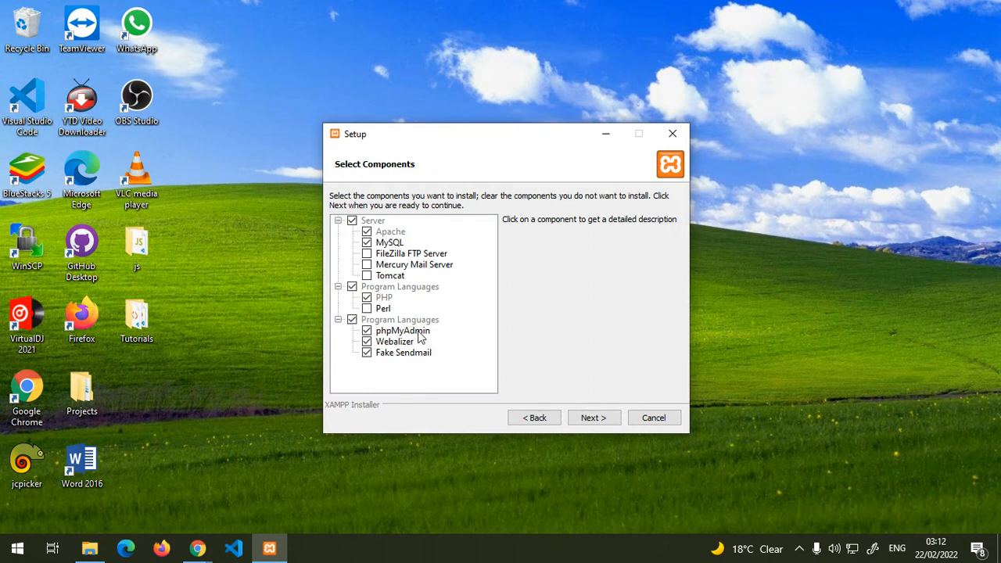
pyautogui.moveTo(440, 346)
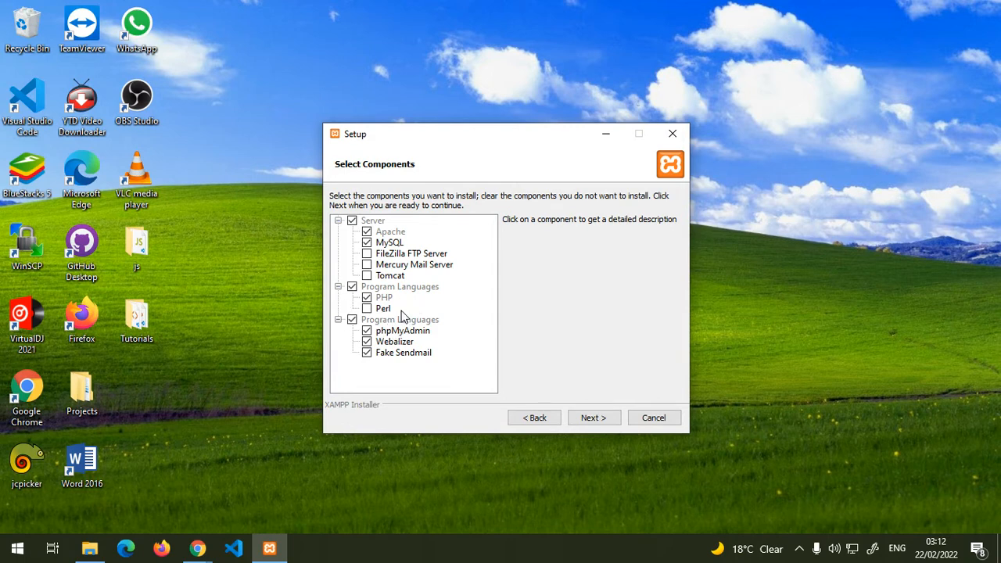
pyautogui.moveTo(462, 374)
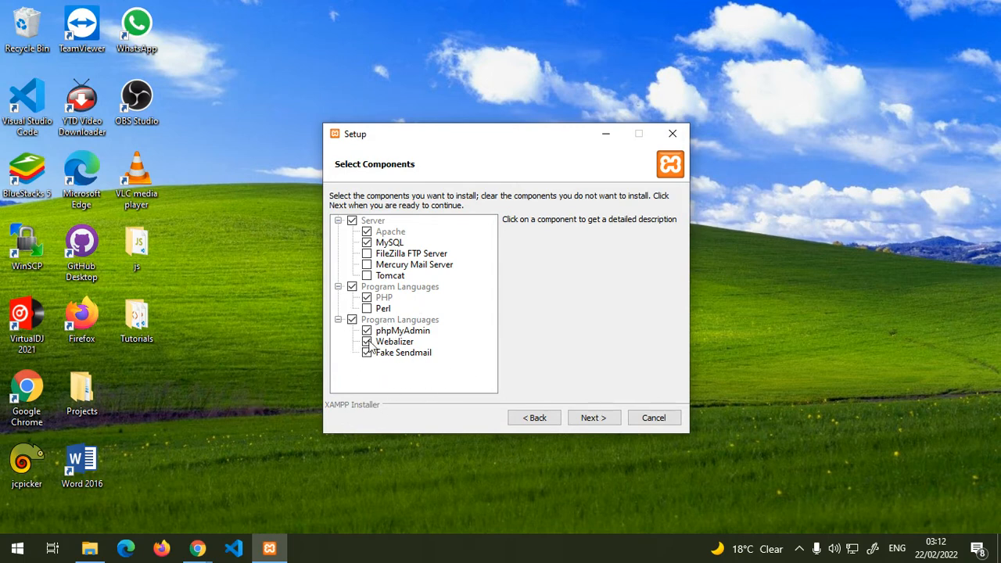
pyautogui.moveTo(325, 366)
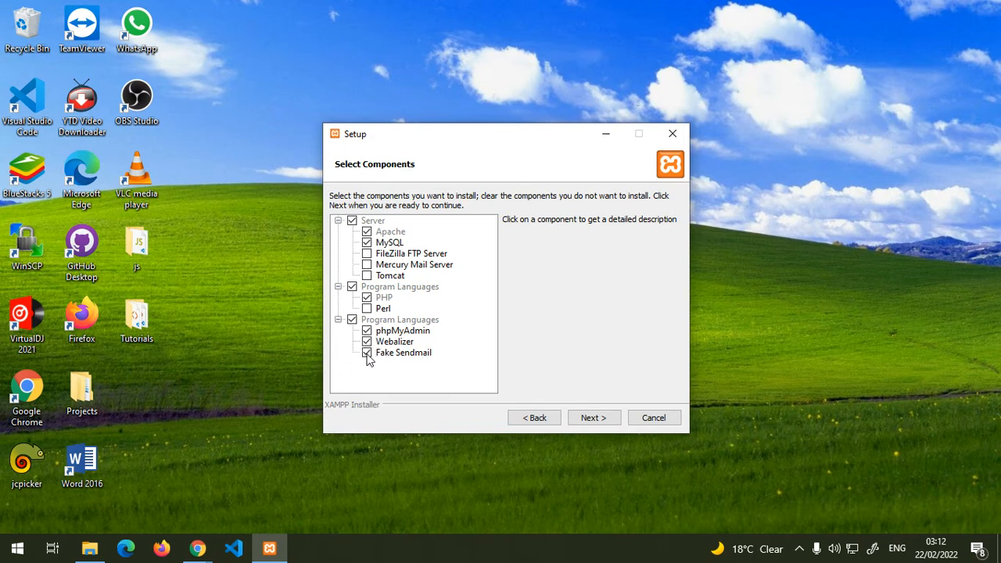
pyautogui.click(366, 353)
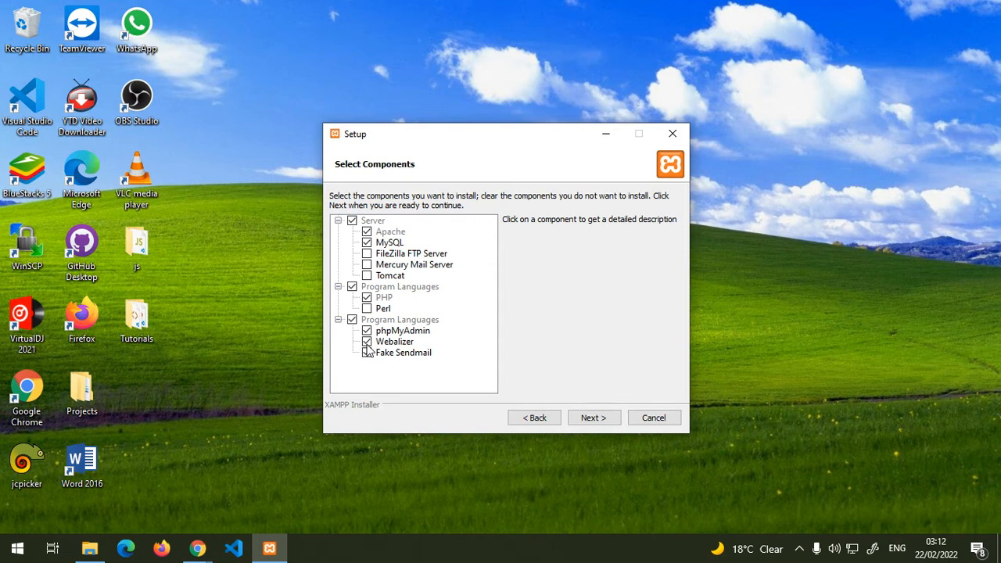
pyautogui.click(366, 352)
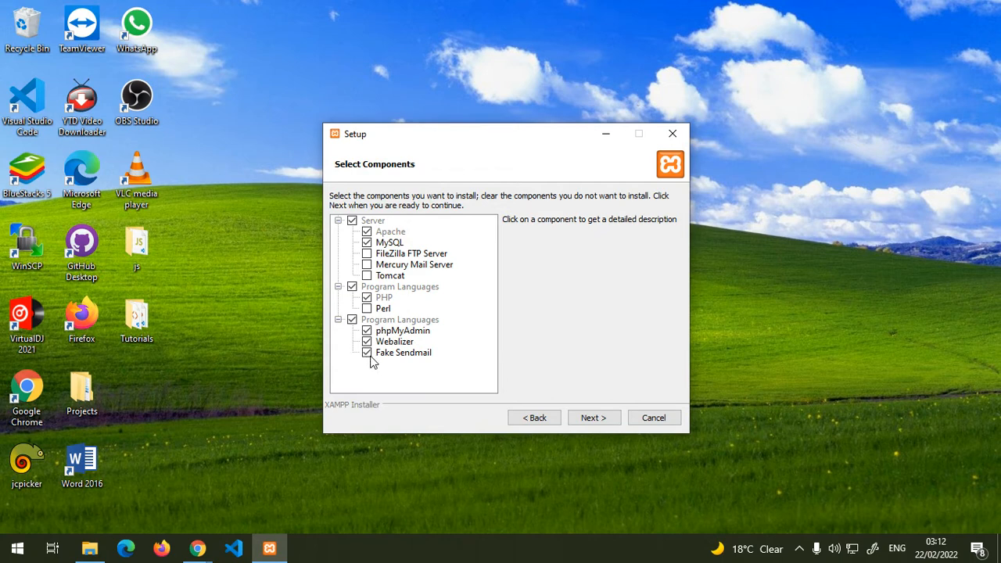
pyautogui.click(595, 416)
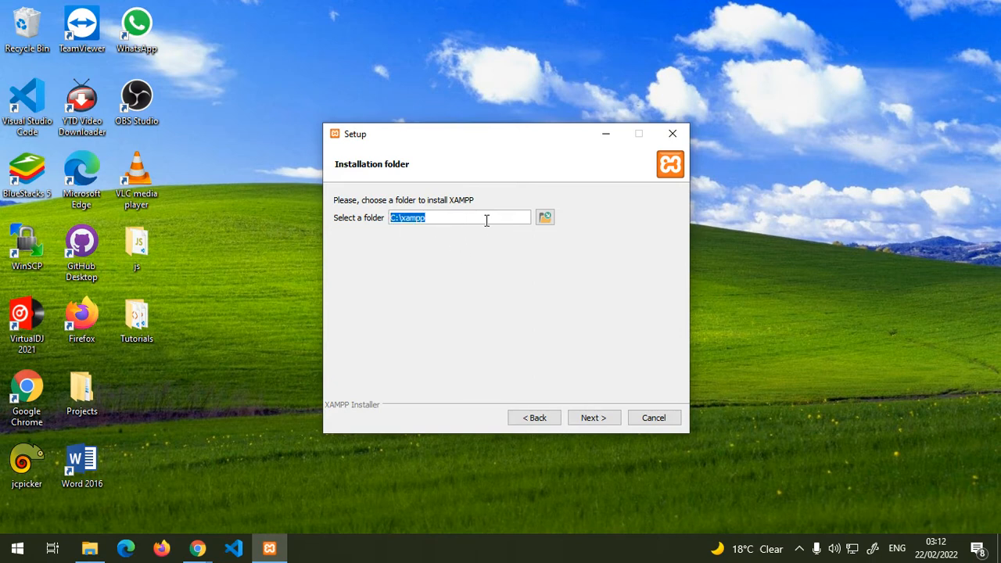
# Attempt C:\xampp as the install folder twice, dismissing the folder-not-empty warning each time
pyautogui.click(593, 416)
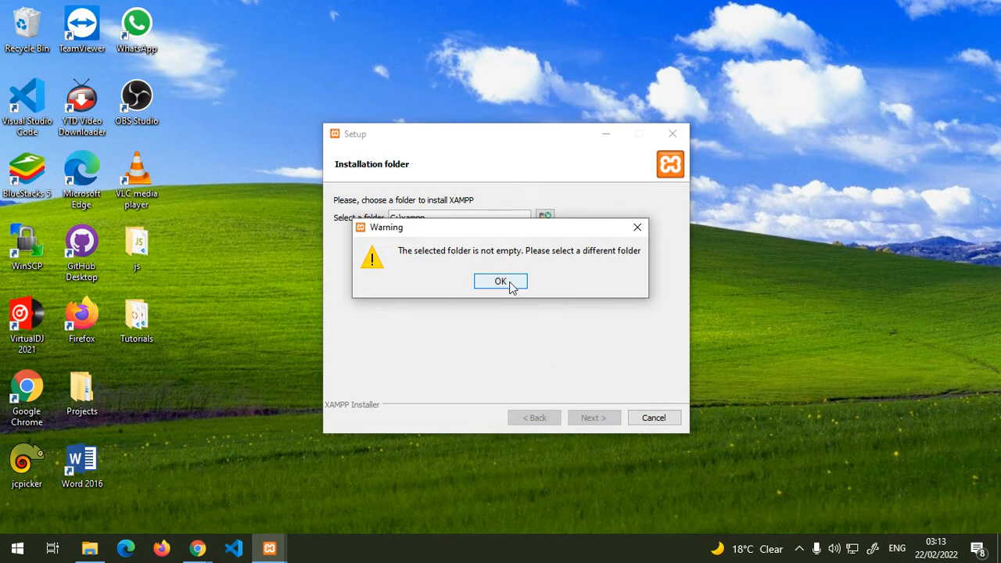
pyautogui.click(500, 282)
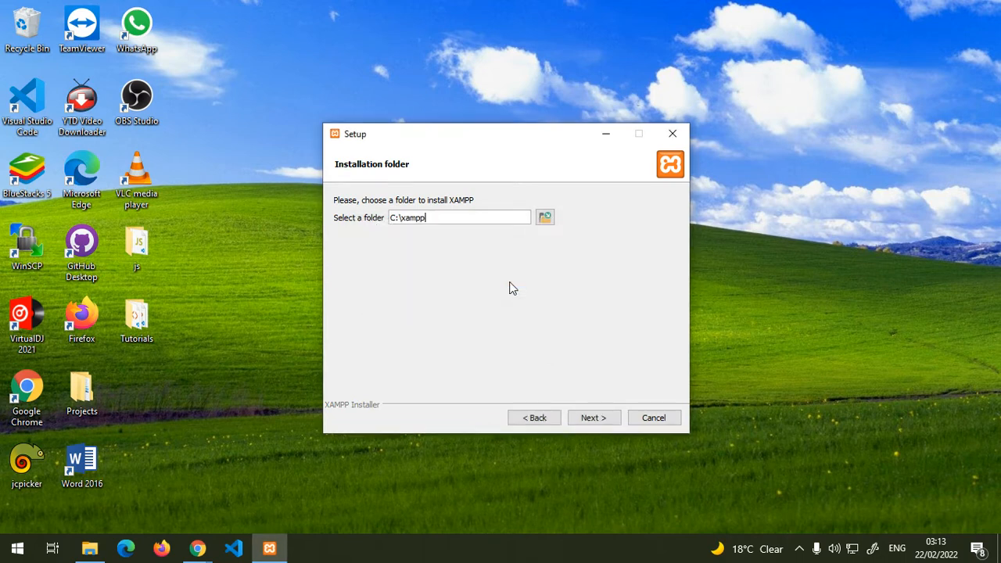
pyautogui.click(593, 417)
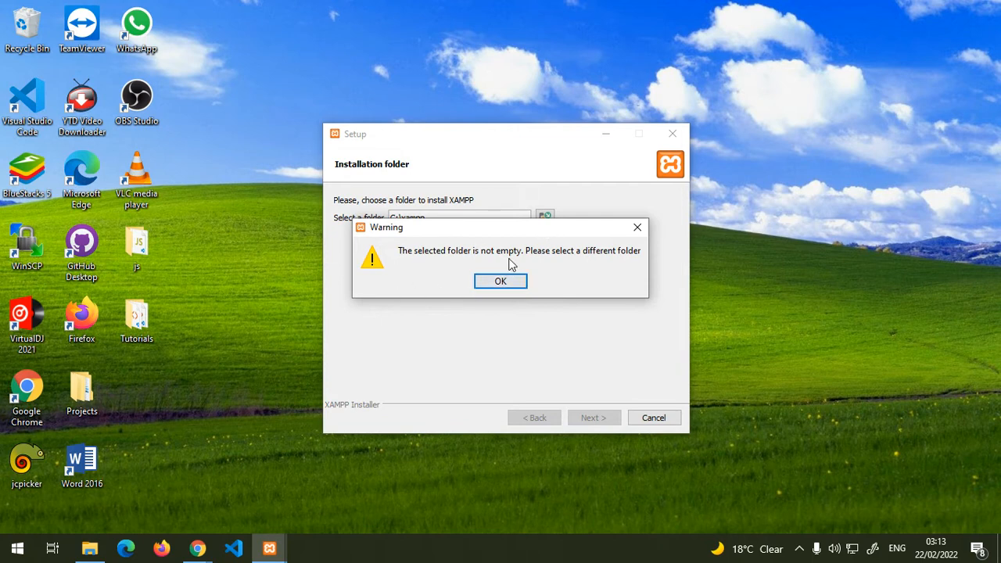
pyautogui.click(501, 282)
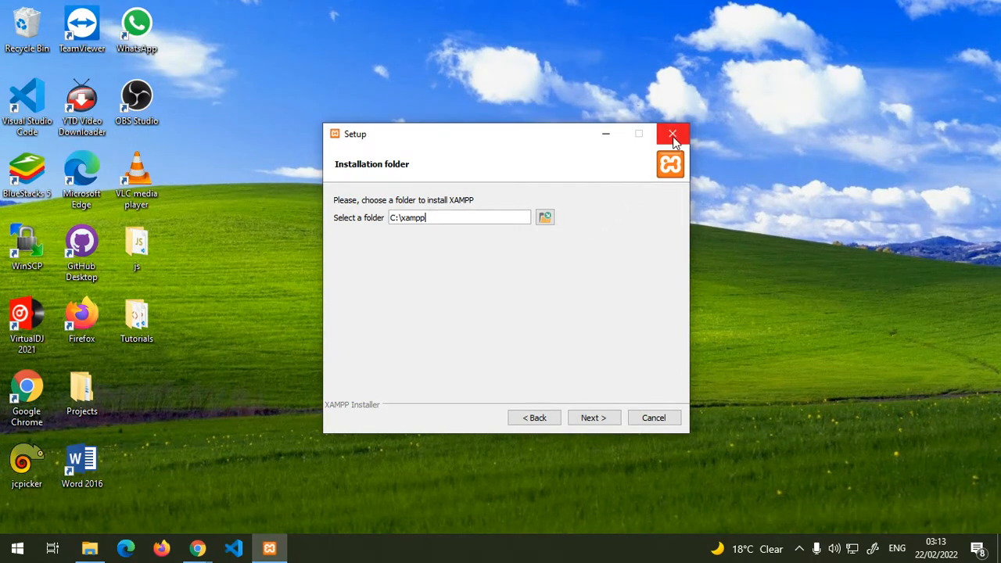
pyautogui.moveTo(673, 134)
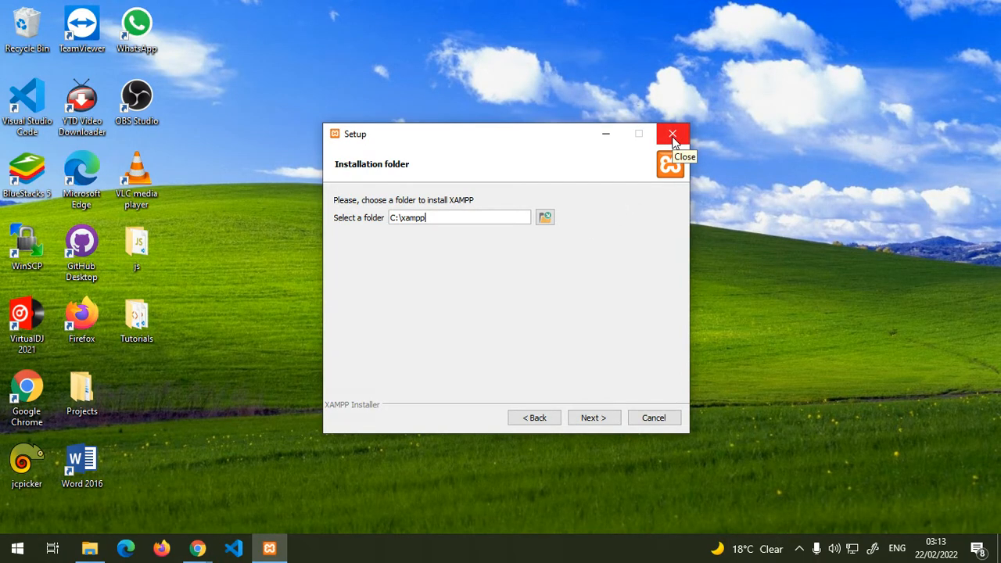
# Quit the installer and confirm aborting the installation
pyautogui.click(673, 134)
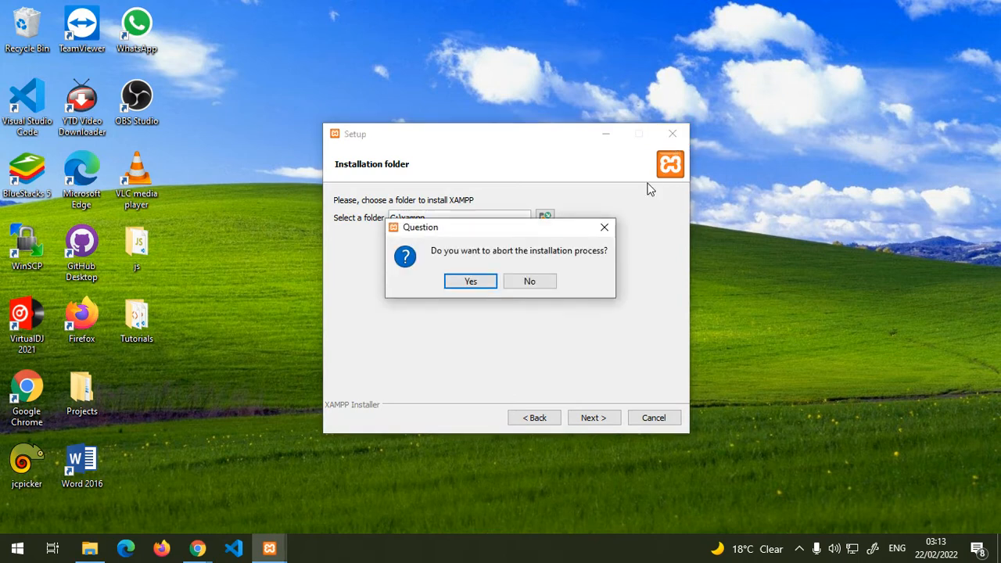
pyautogui.click(469, 282)
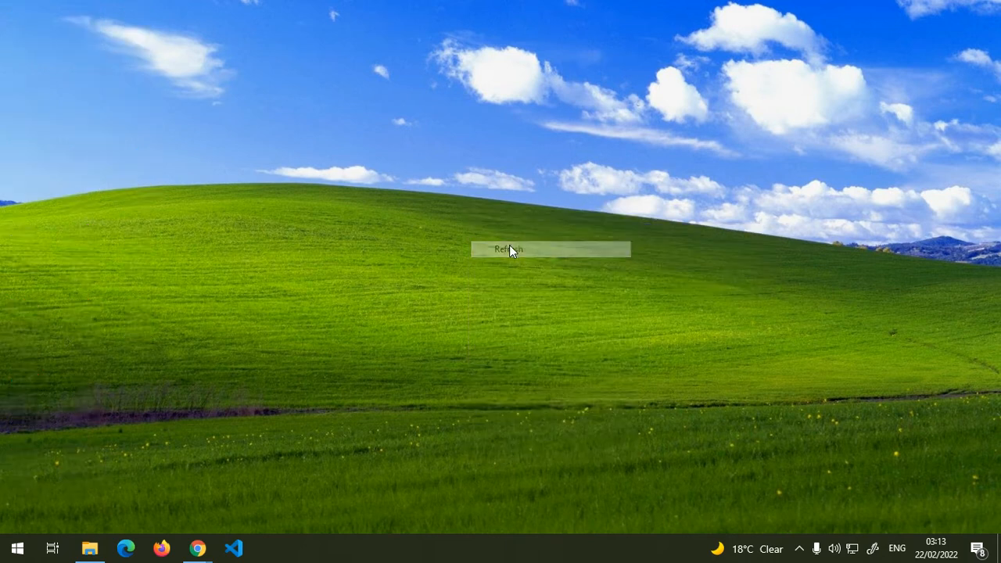
pyautogui.click(507, 249)
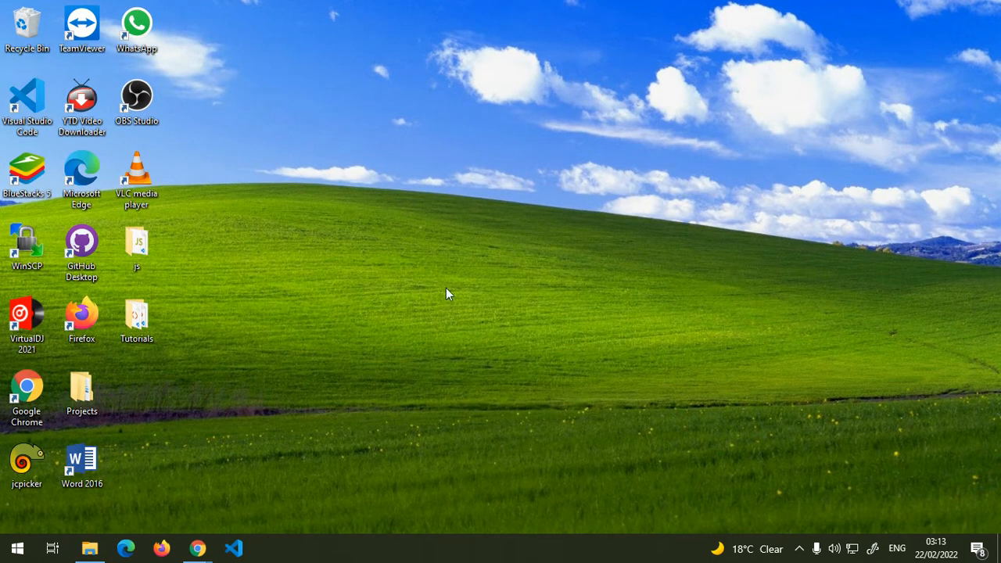
pyautogui.click(16, 548)
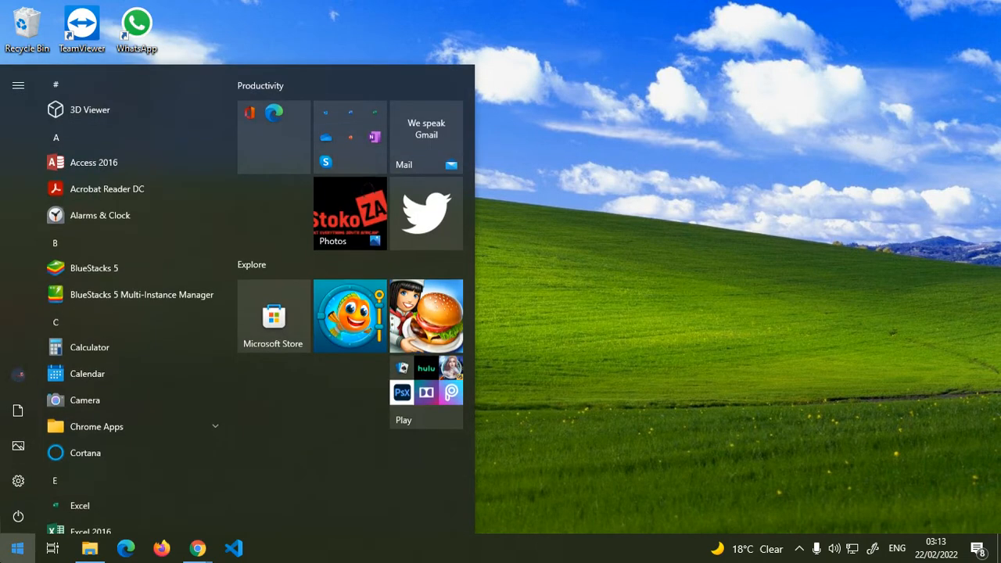
pyautogui.write('xampp')
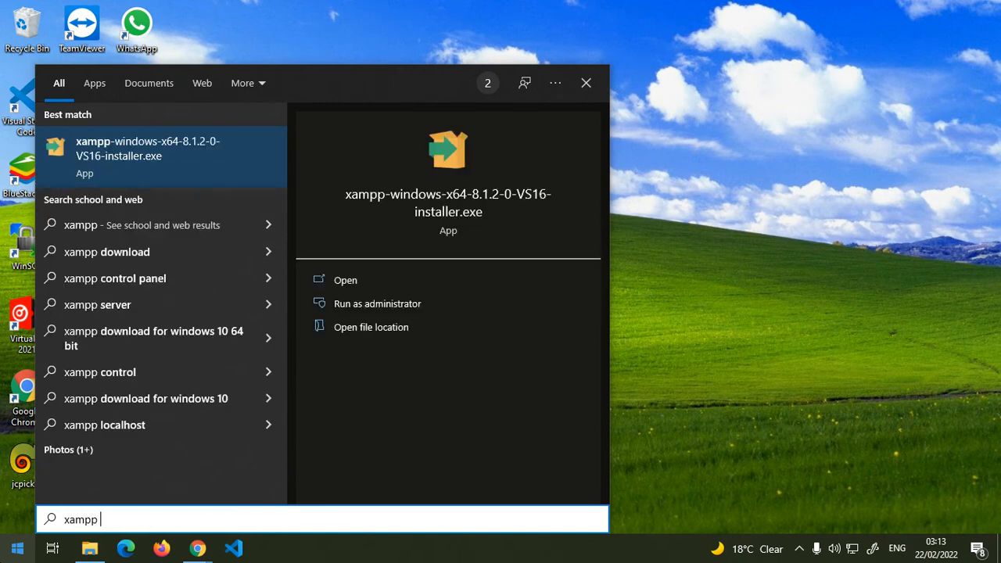
pyautogui.write('contro')
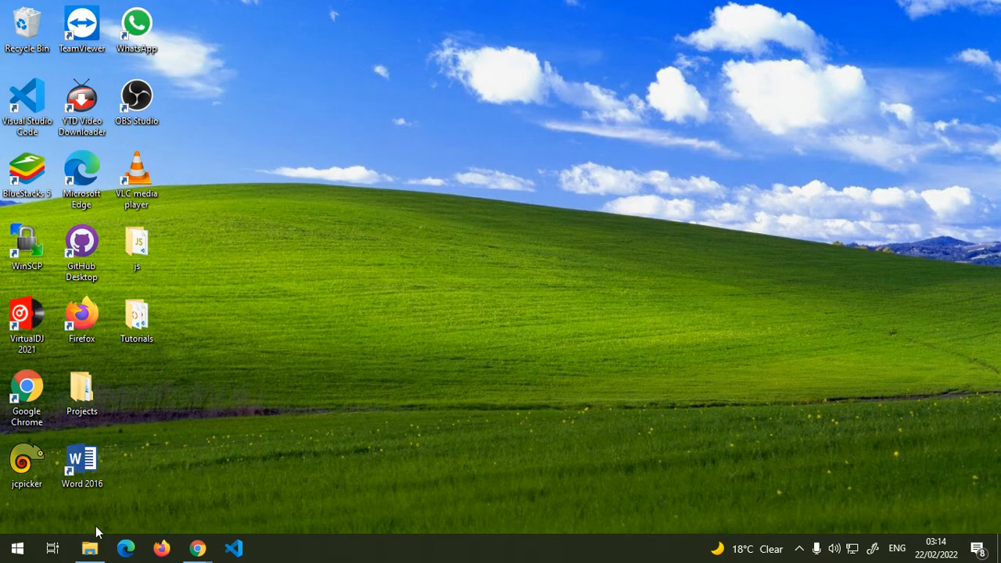
# Launch xampp-control from C:\xampp in File Explorer, bringing up XAMPP Control Panel v3.2.4
pyautogui.click(89, 548)
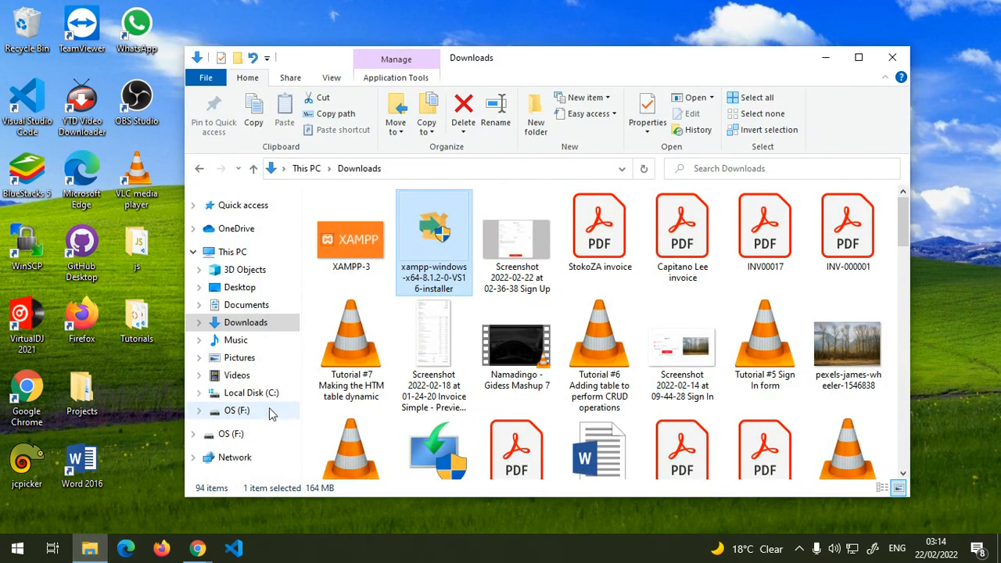
pyautogui.click(251, 393)
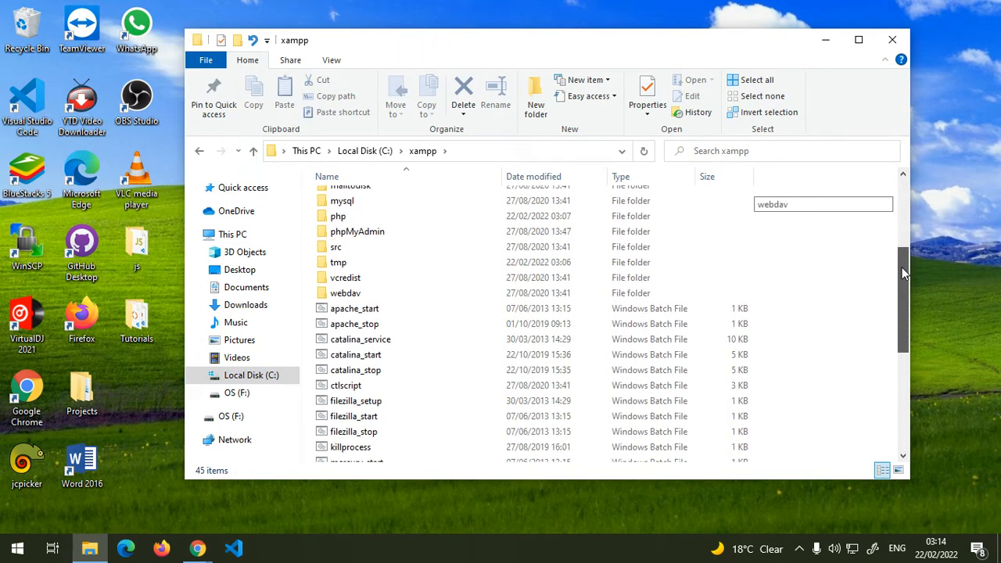
pyautogui.scroll(-3)
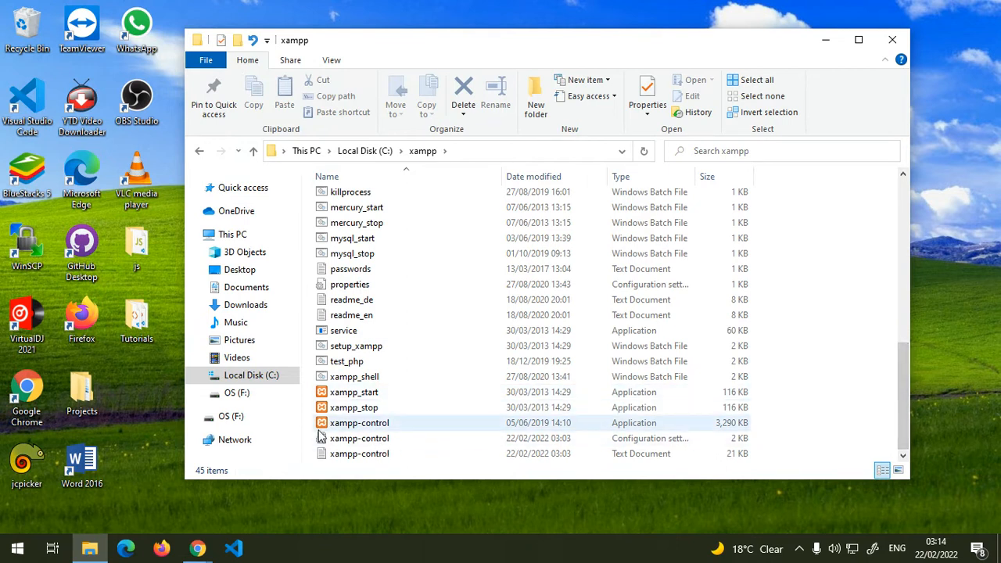
pyautogui.moveTo(357, 437)
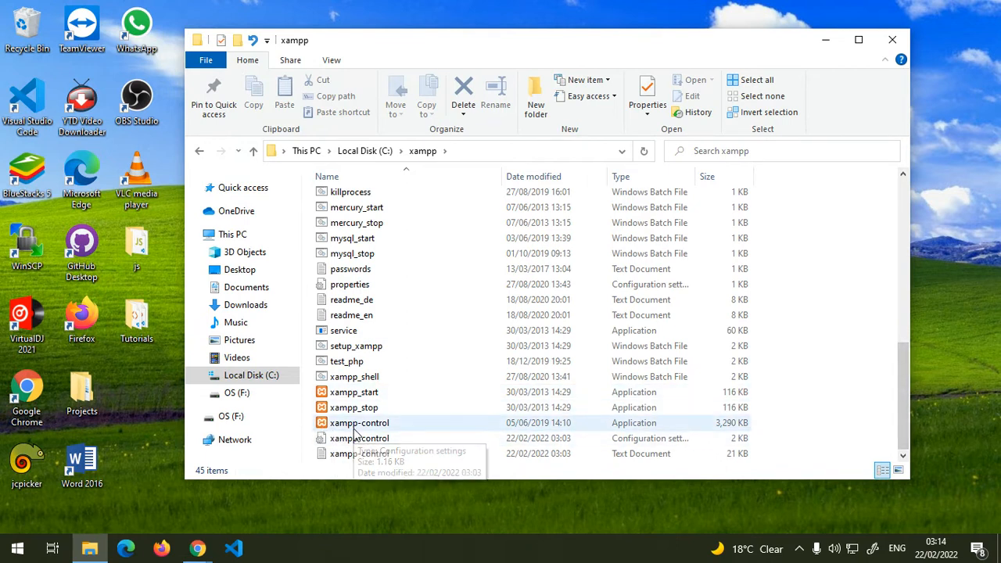
pyautogui.click(360, 422)
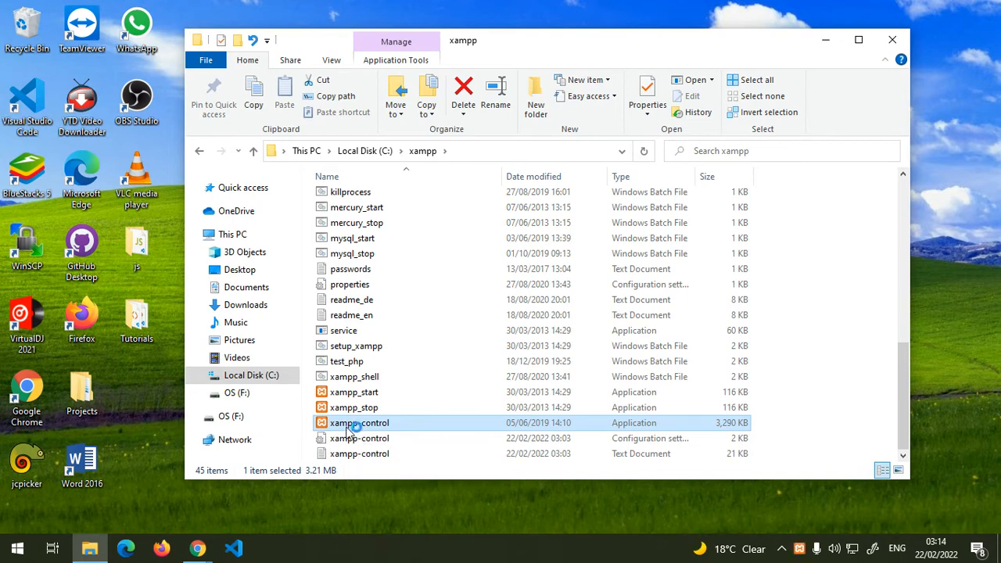
pyautogui.doubleClick(360, 422)
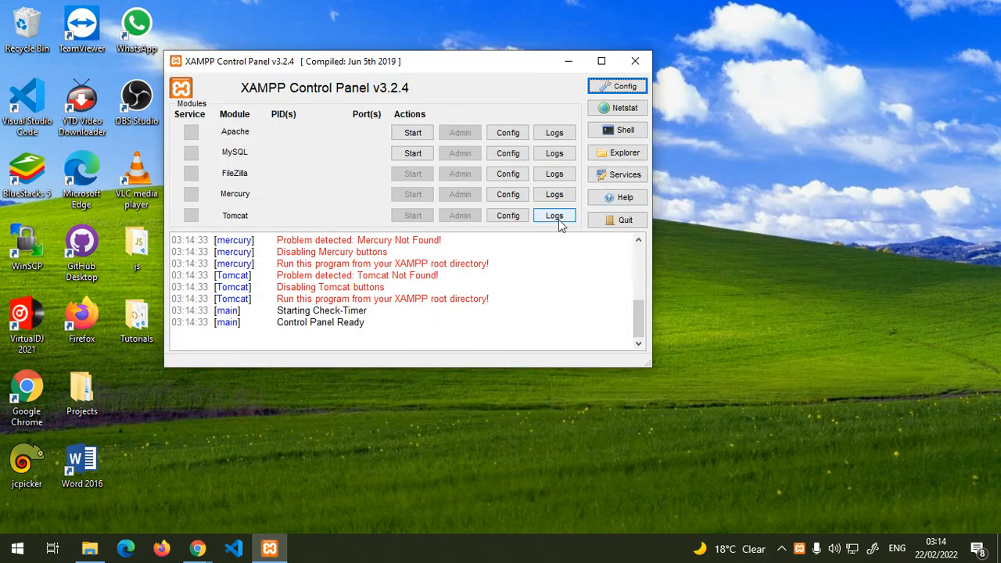
pyautogui.moveTo(384, 174)
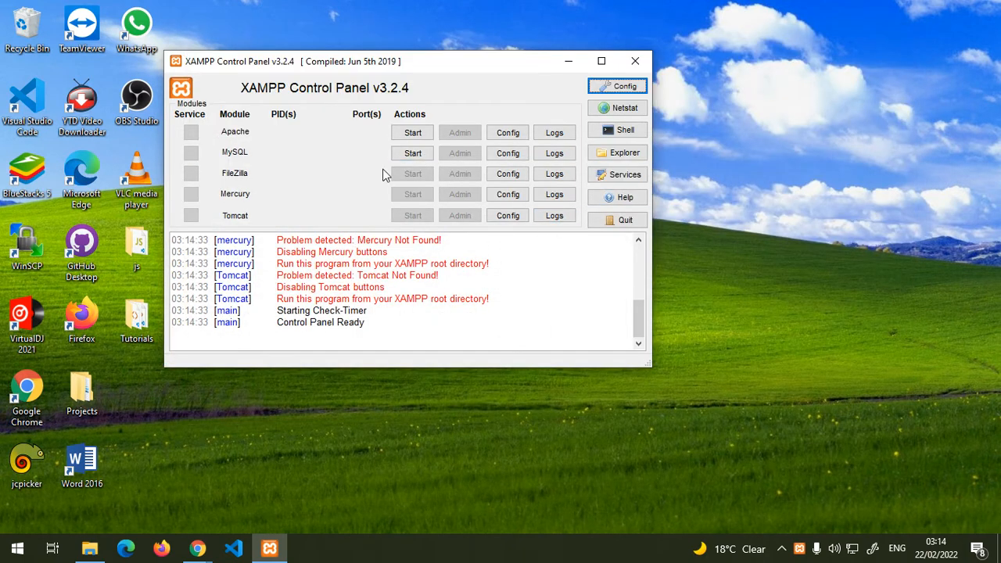
pyautogui.moveTo(446, 75)
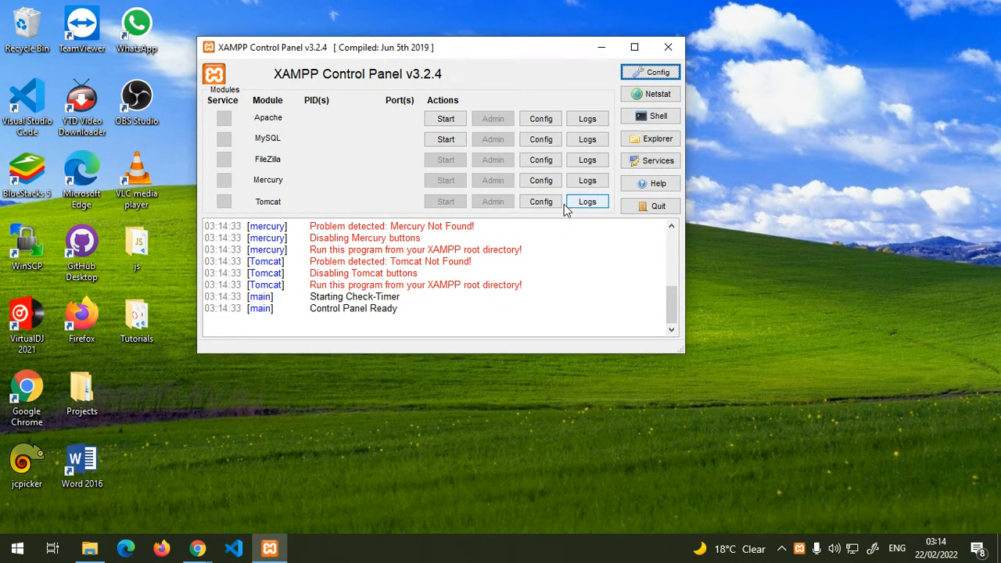
pyautogui.moveTo(589, 179)
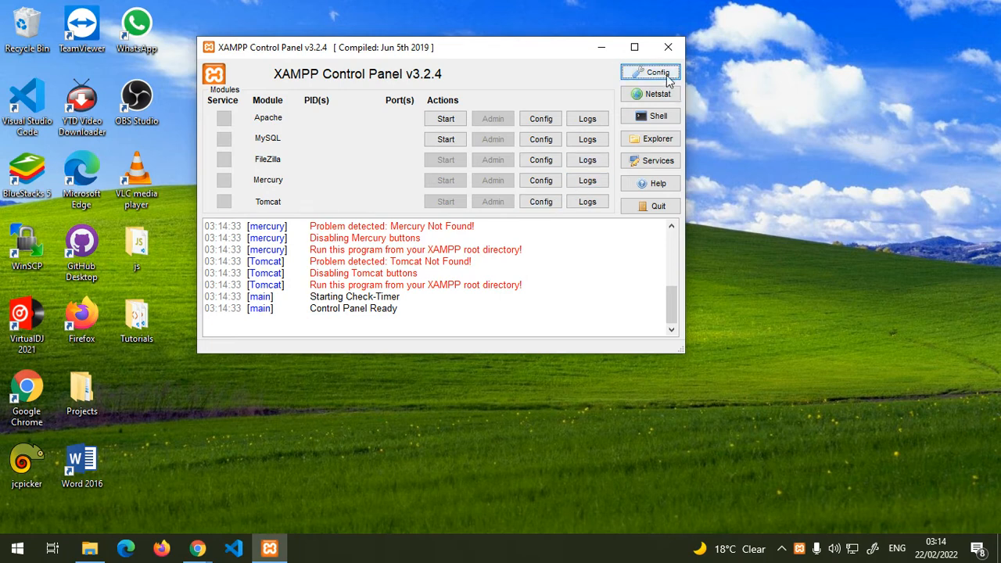
pyautogui.click(651, 73)
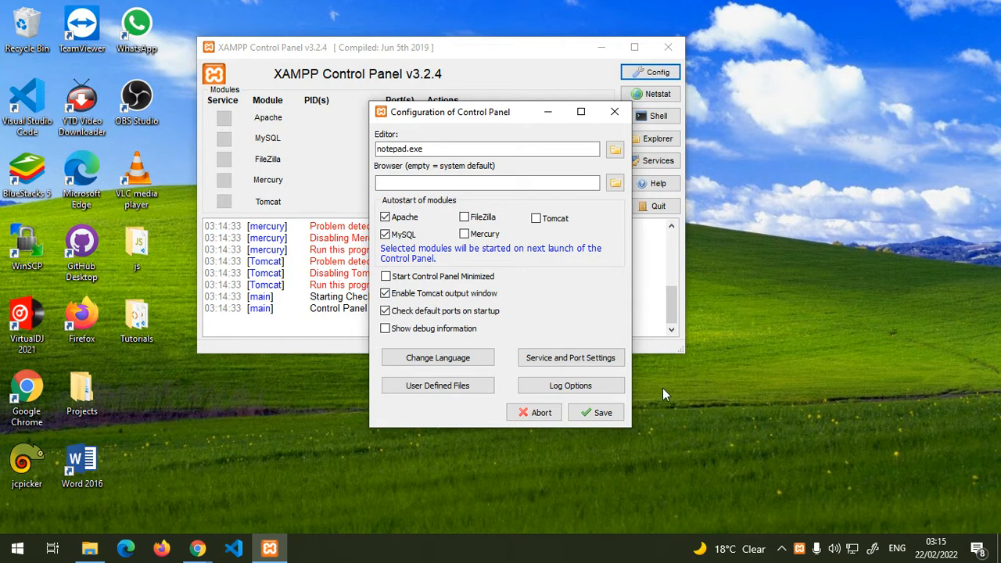
pyautogui.click(594, 414)
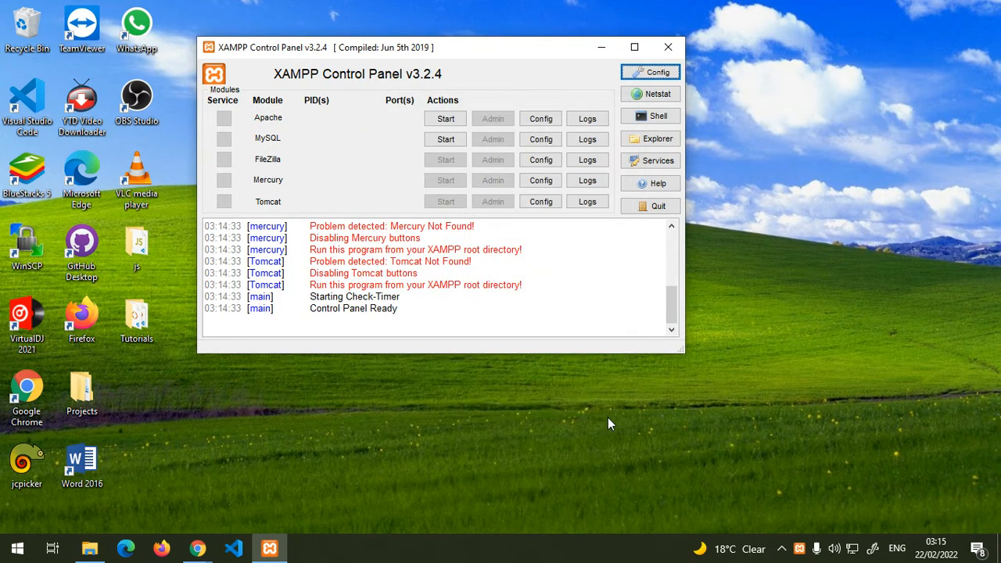
pyautogui.moveTo(601, 419)
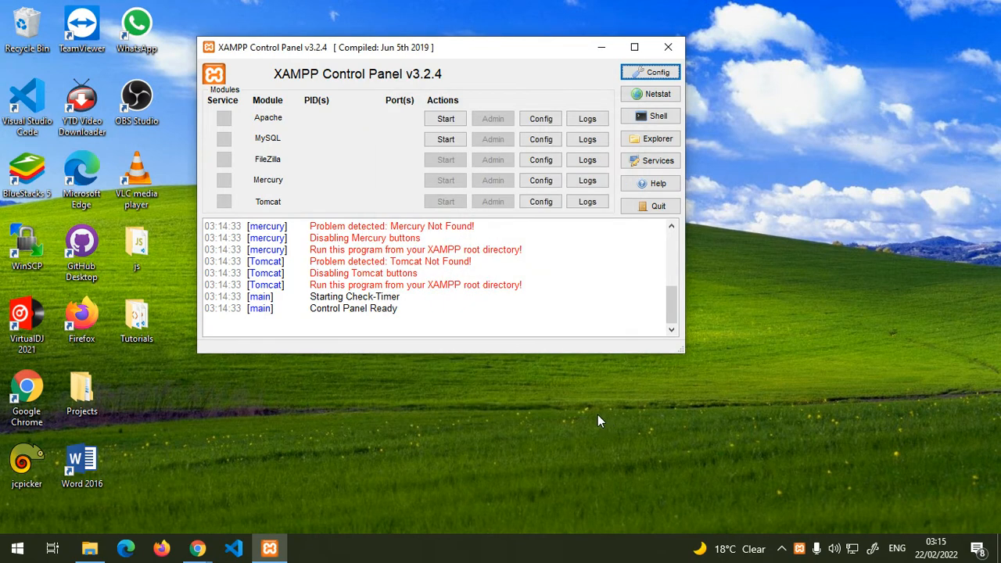
pyautogui.moveTo(594, 419)
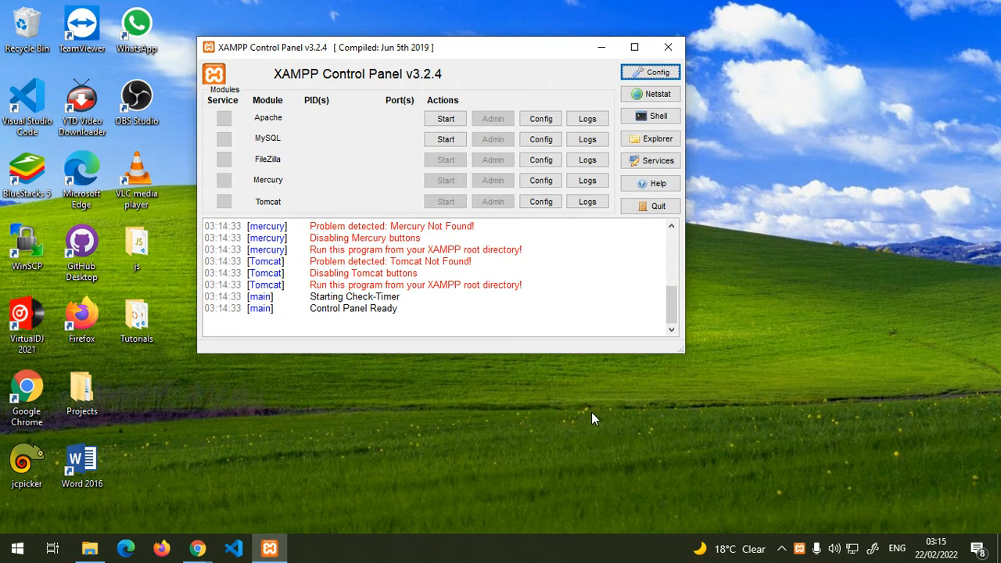
pyautogui.moveTo(595, 414)
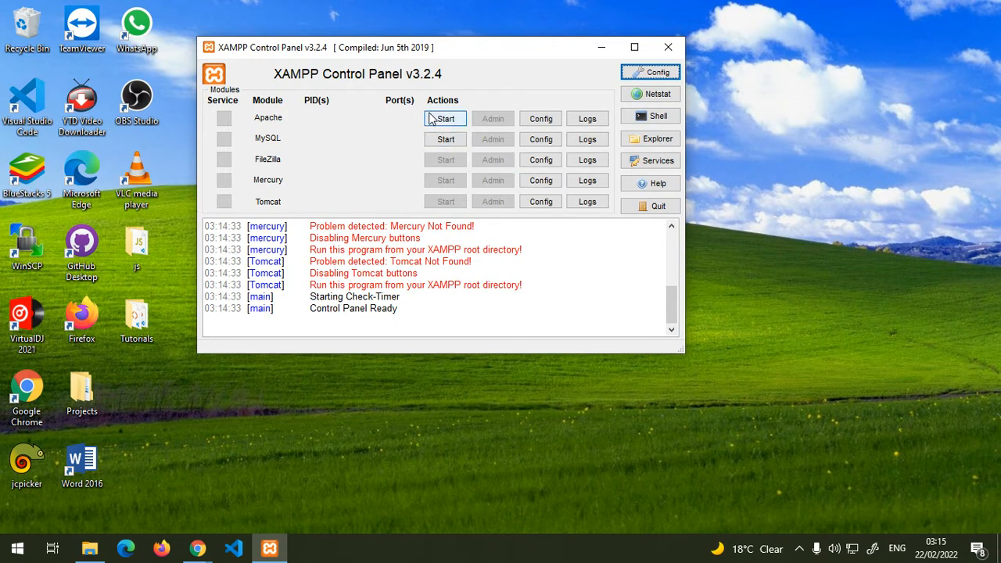
# Start Apache and MySQL in the Control Panel and open Apache's Admin localhost dashboard
pyautogui.click(445, 118)
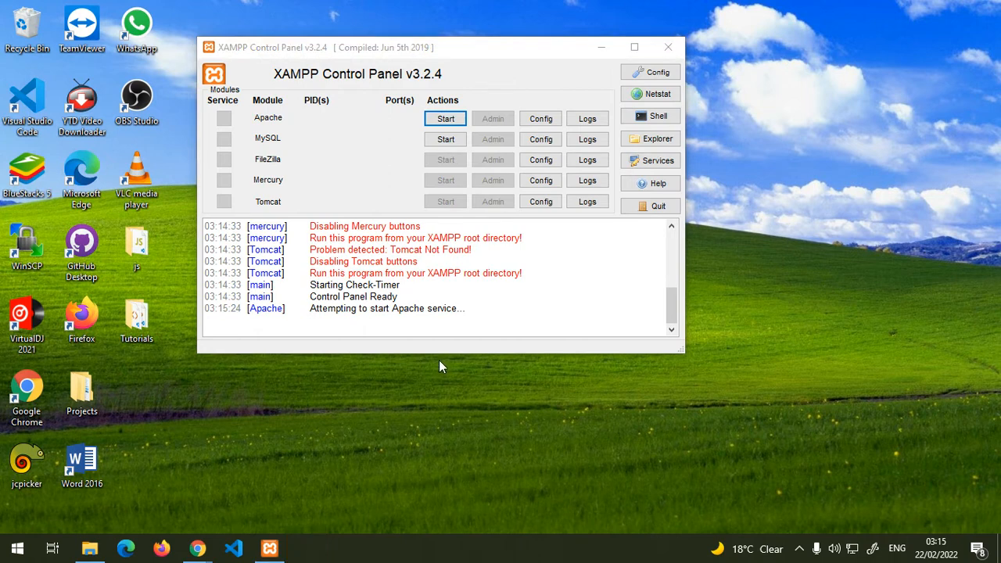
pyautogui.click(445, 119)
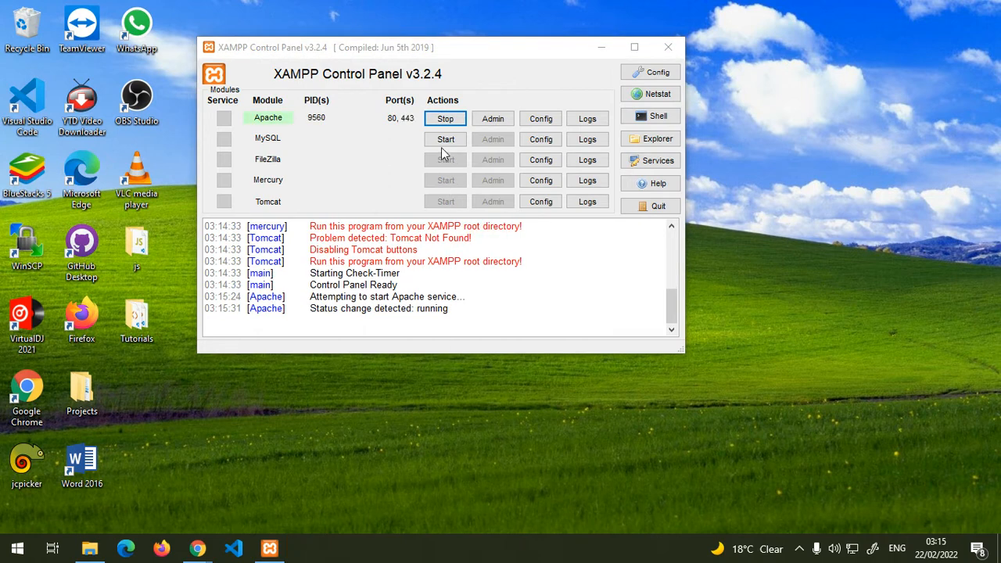
pyautogui.click(444, 138)
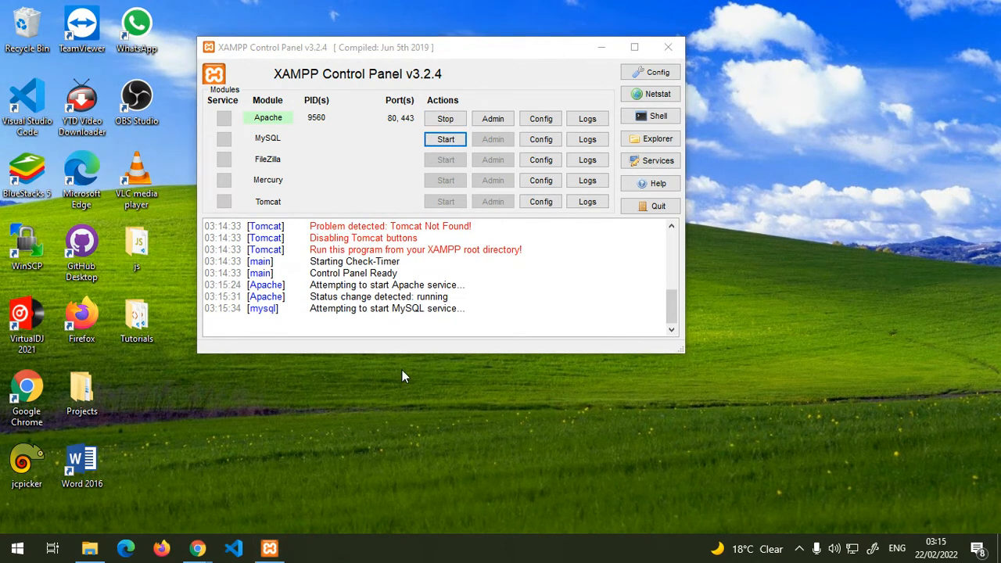
pyautogui.click(445, 138)
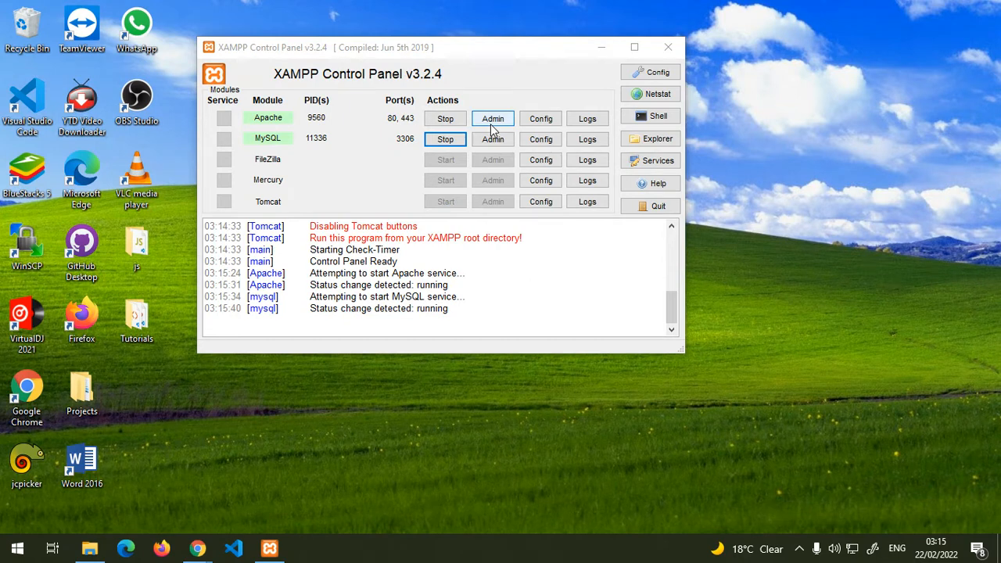
pyautogui.click(492, 119)
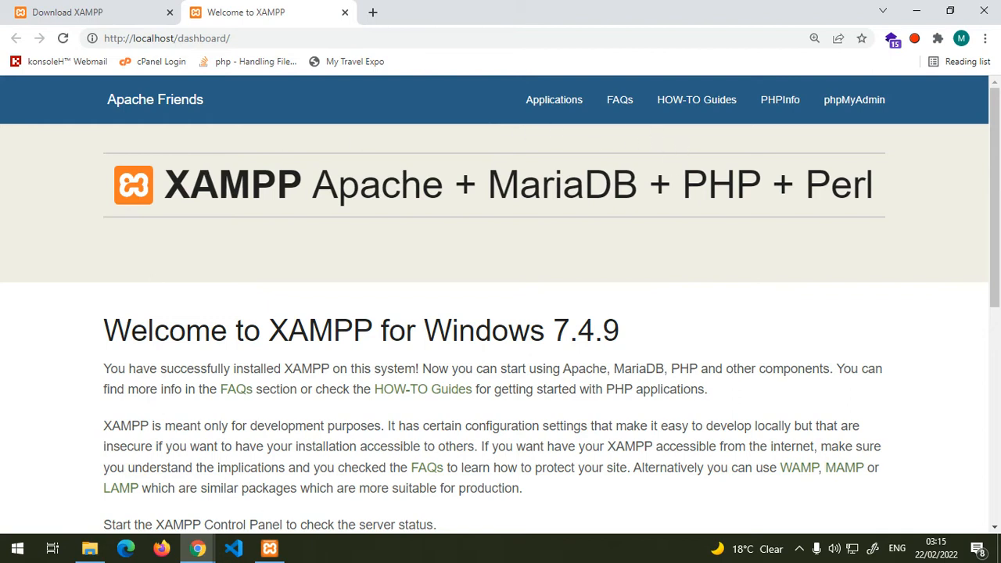
pyautogui.moveTo(791, 316)
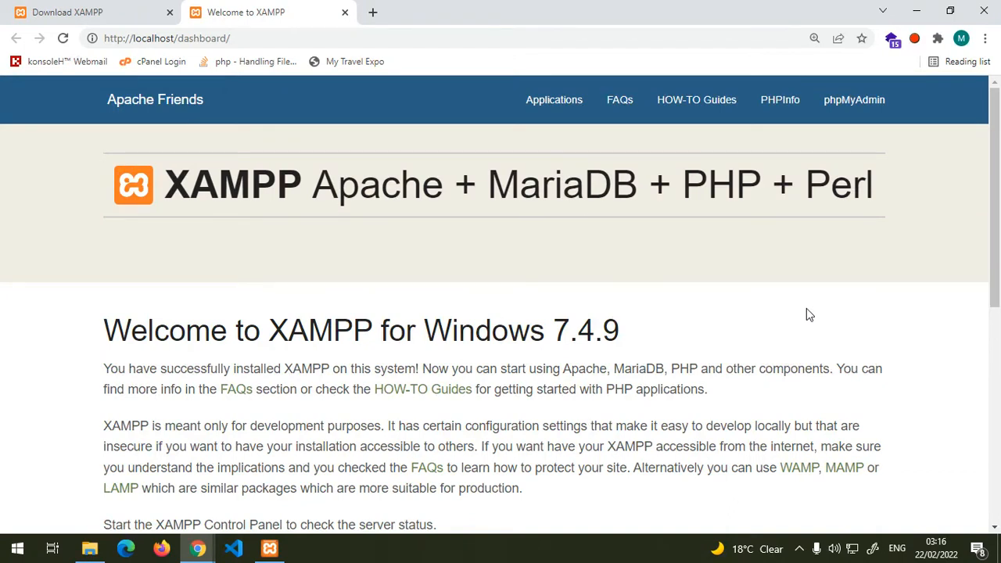
pyautogui.moveTo(829, 194)
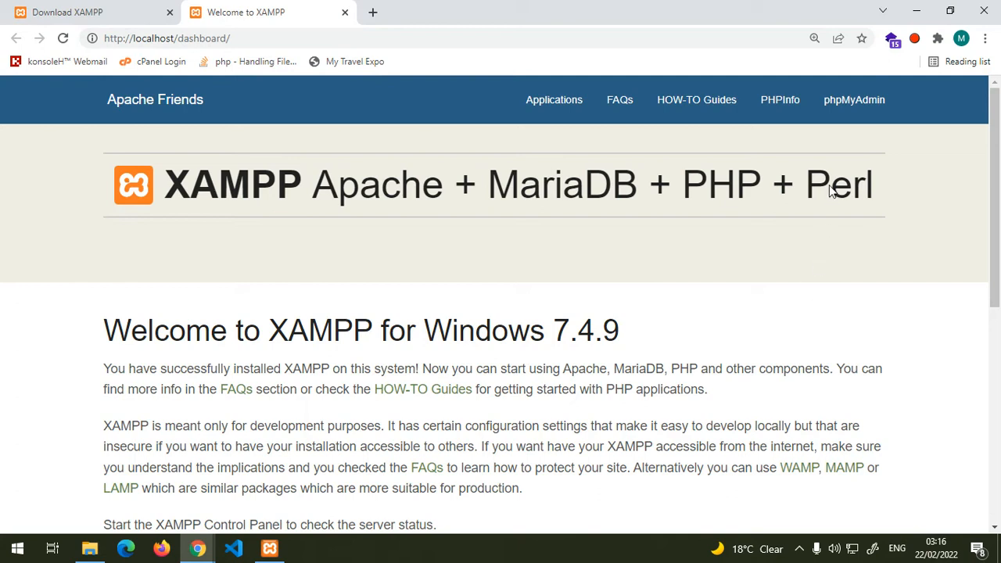
# Open phpMyAdmin from the dashboard's top navigation bar
pyautogui.click(854, 100)
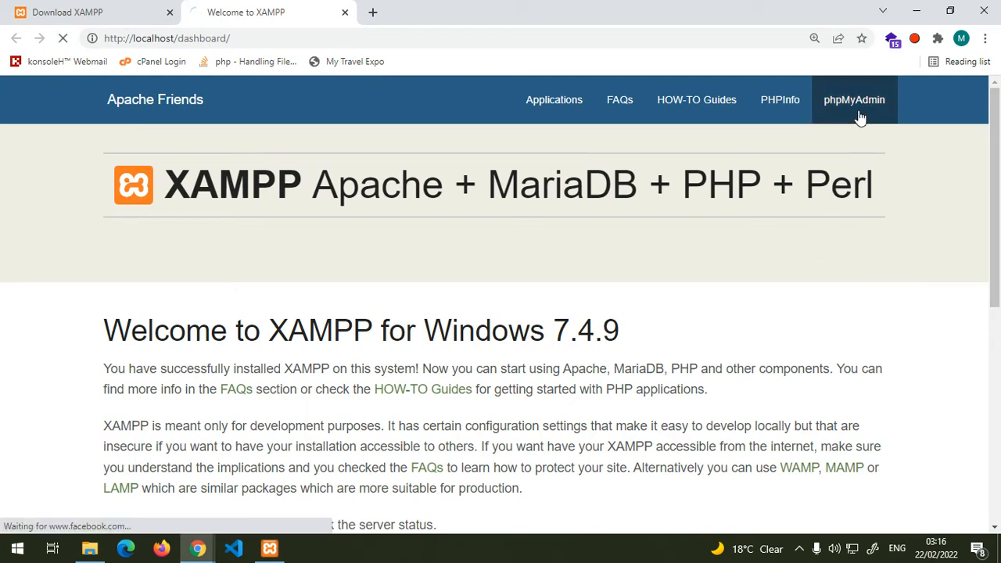
# Let the phpMyAdmin home page load and open its Databases list
pyautogui.click(855, 100)
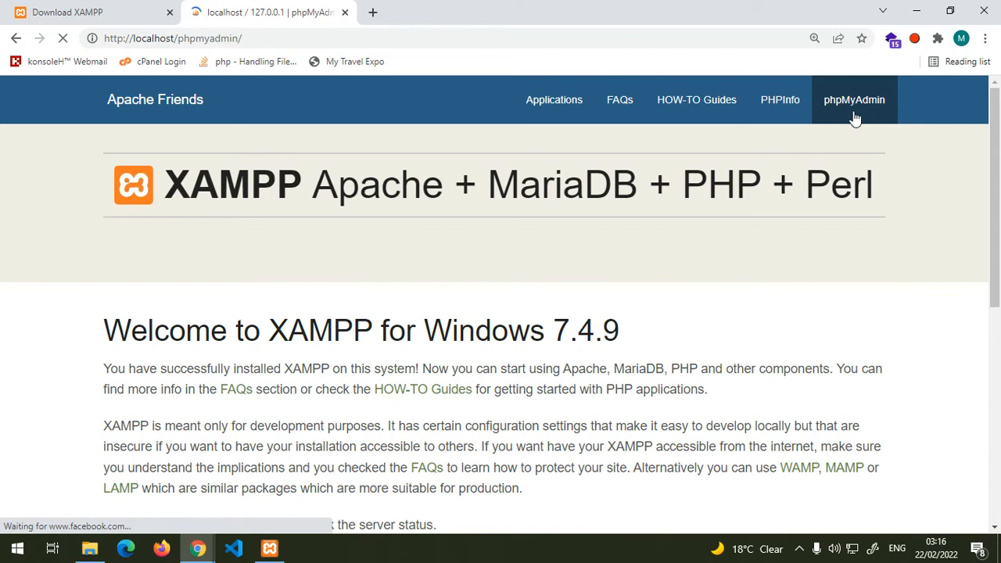
pyautogui.click(854, 100)
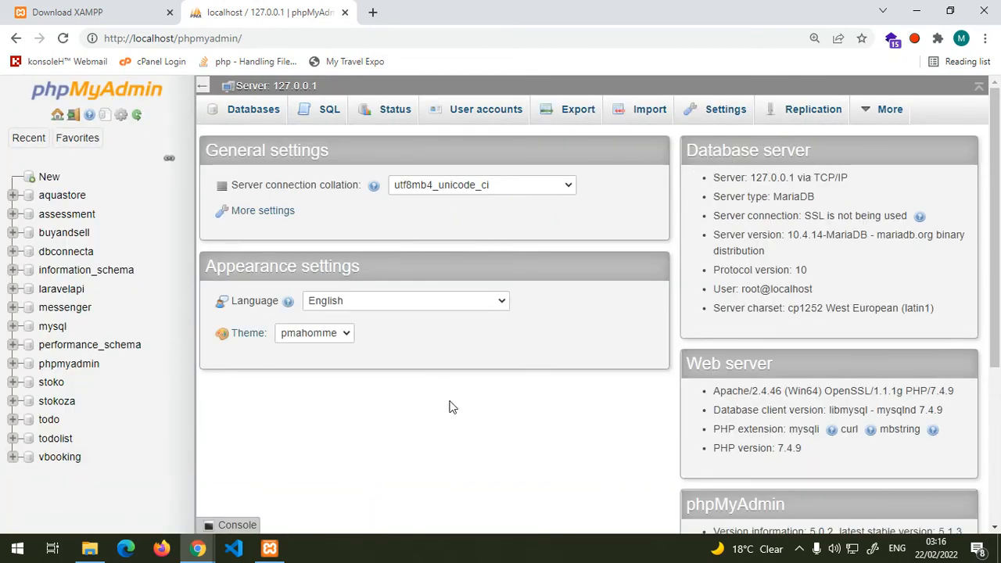
pyautogui.moveTo(613, 229)
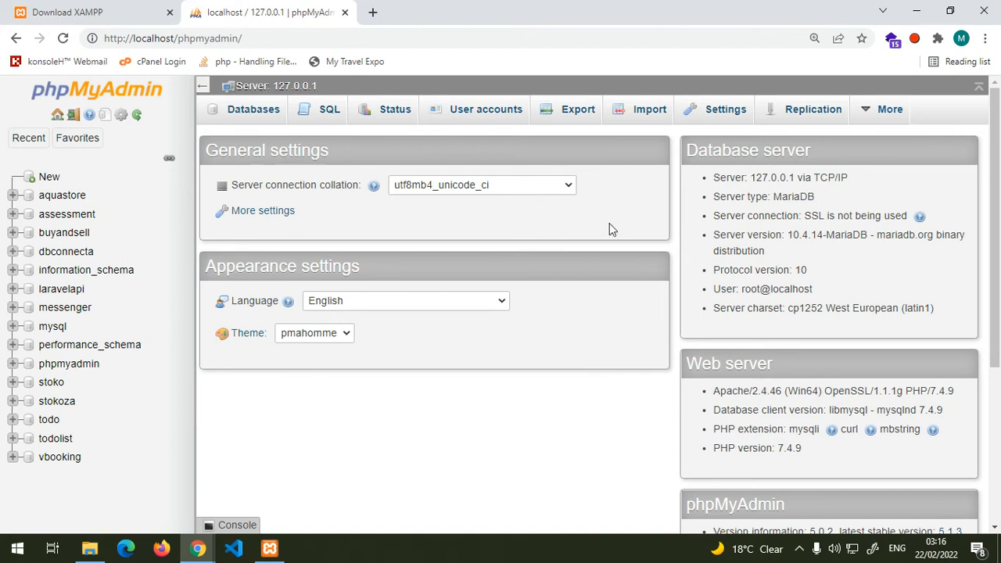
pyautogui.moveTo(328, 429)
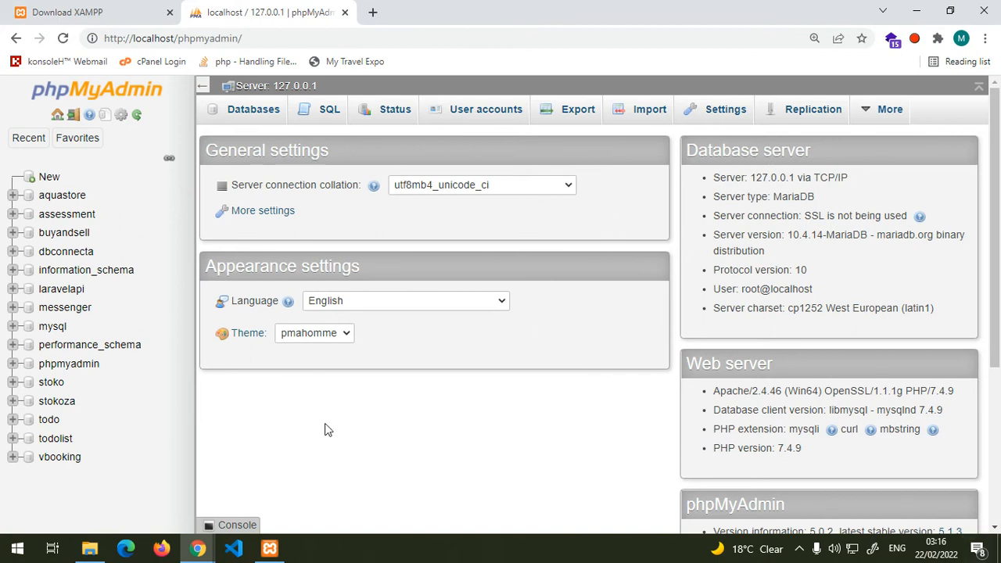
pyautogui.moveTo(268, 314)
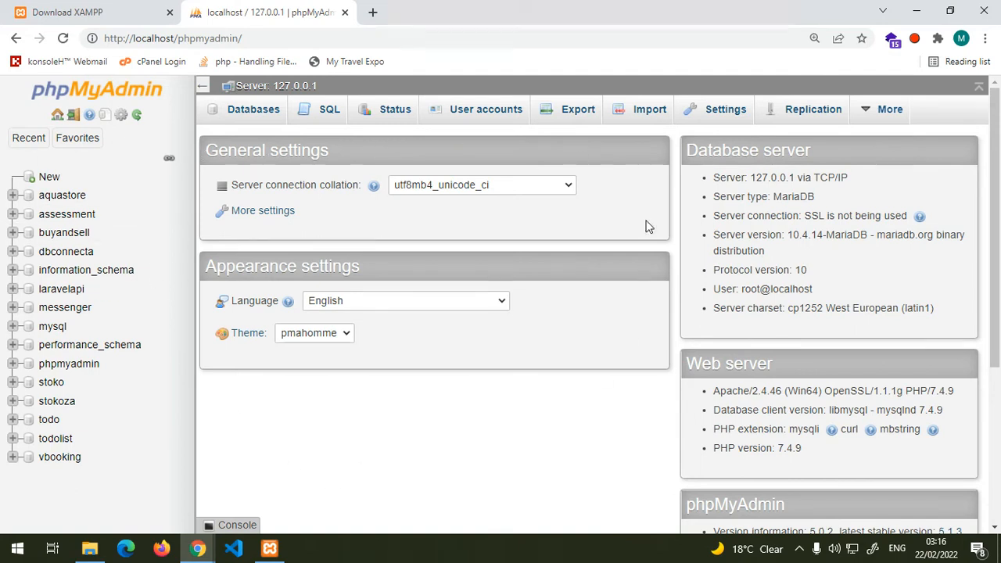
pyautogui.moveTo(485, 92)
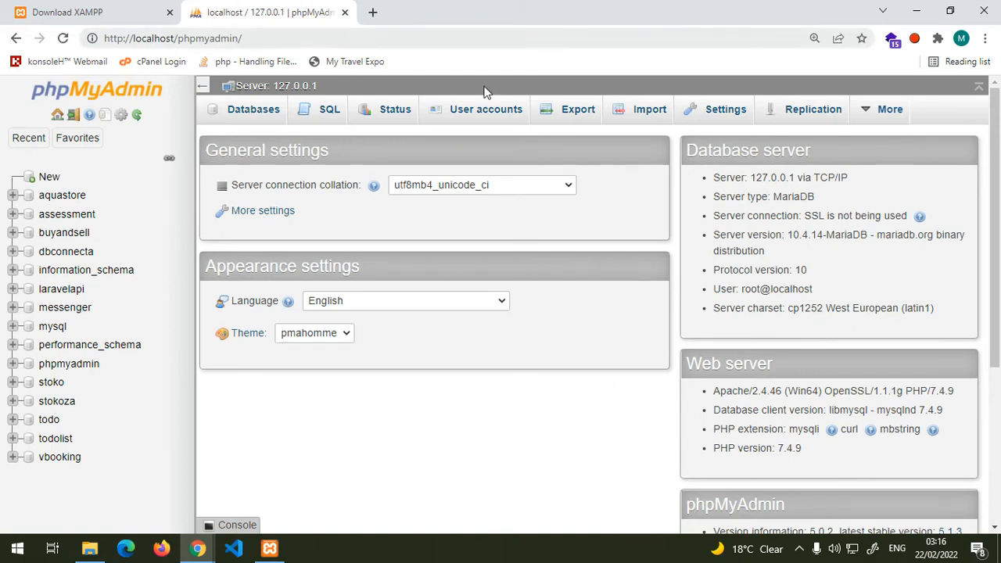
pyautogui.click(254, 109)
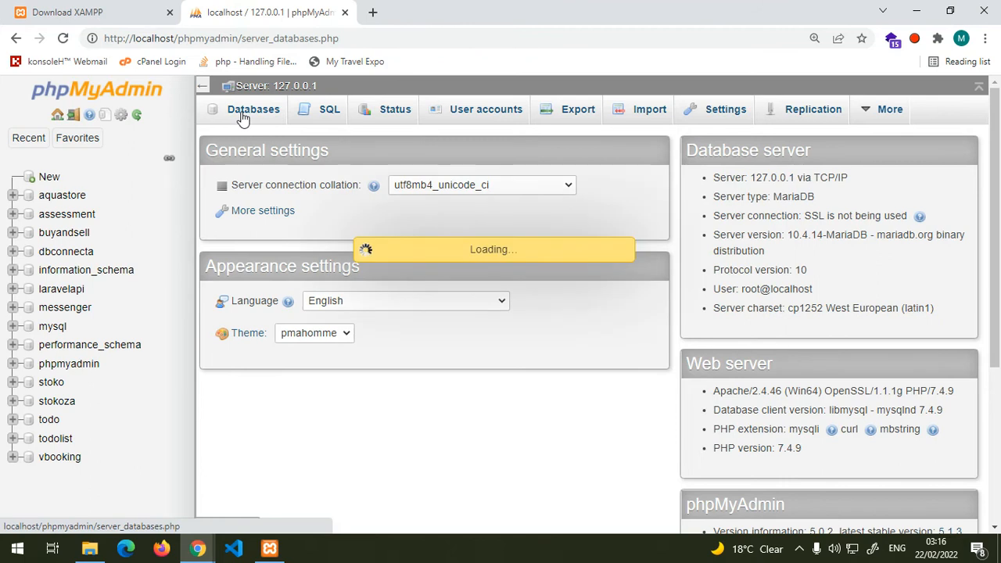
# Scroll through the 15-database list and select the phpmyadmin database
pyautogui.click(253, 109)
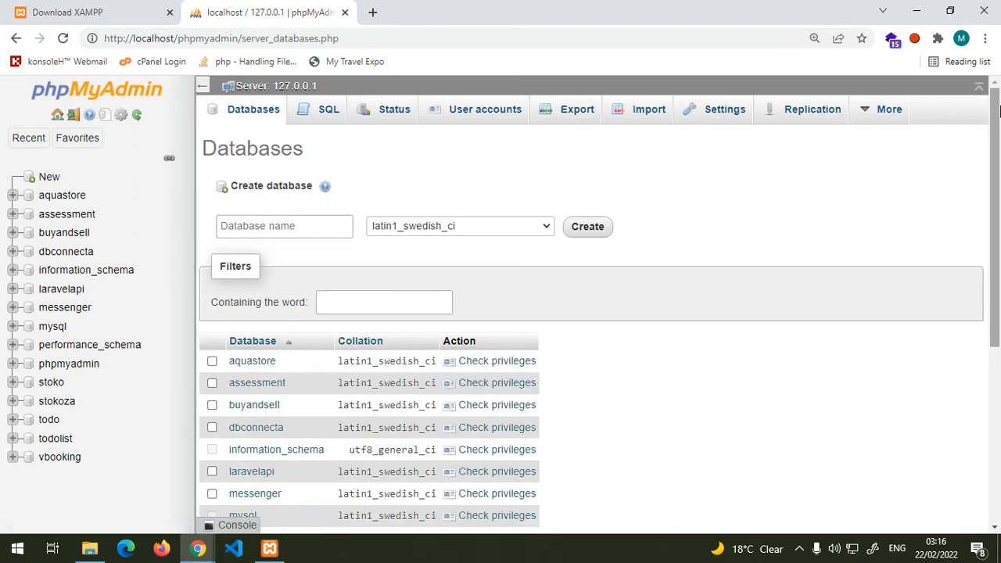
pyautogui.scroll(-3)
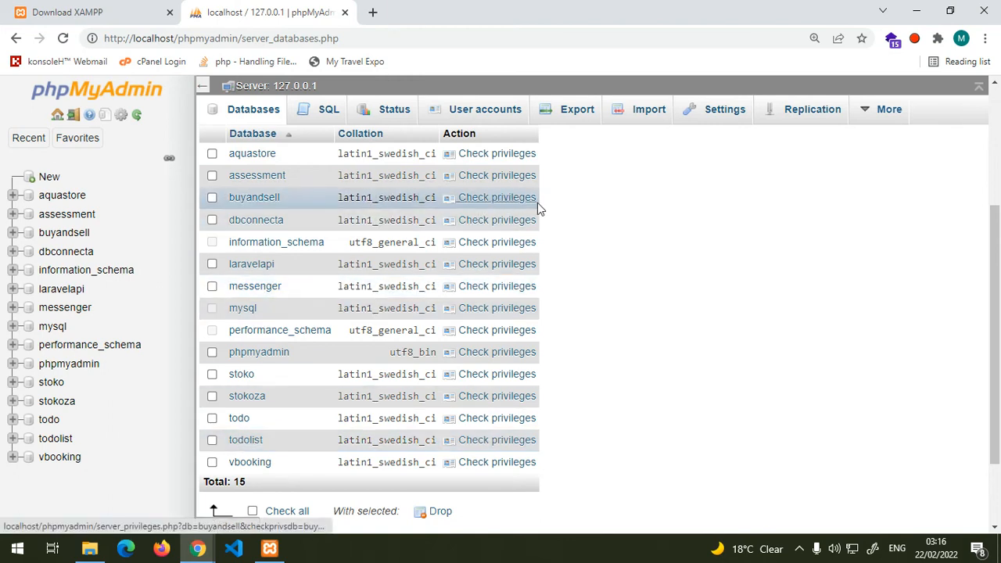
pyautogui.moveTo(613, 291)
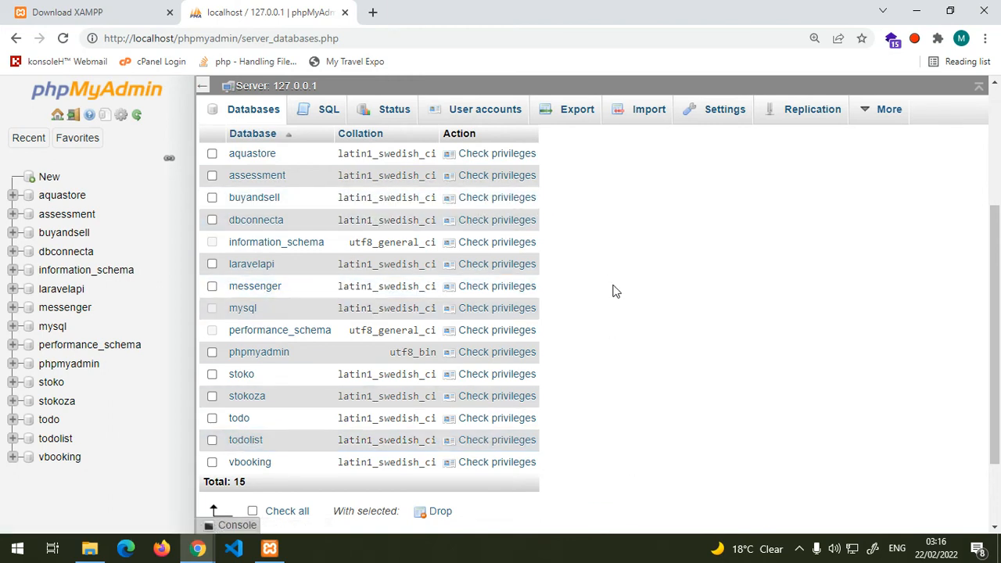
pyautogui.moveTo(611, 241)
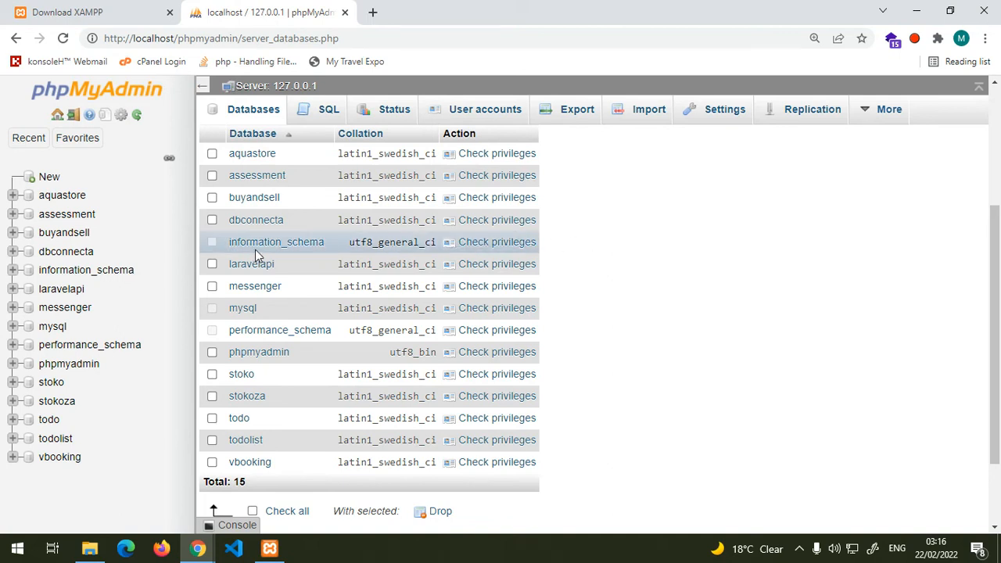
pyautogui.moveTo(276, 241)
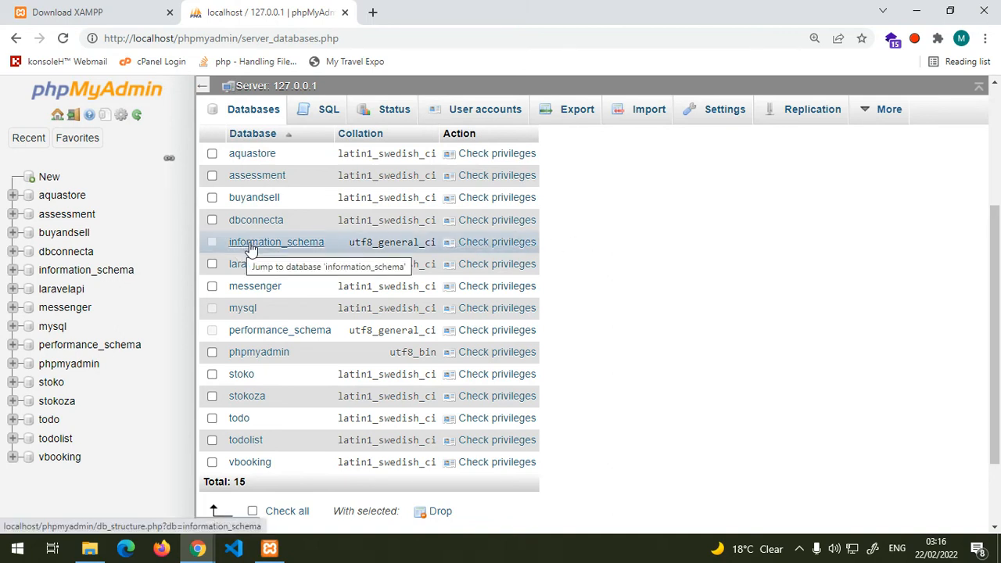
pyautogui.moveTo(227, 327)
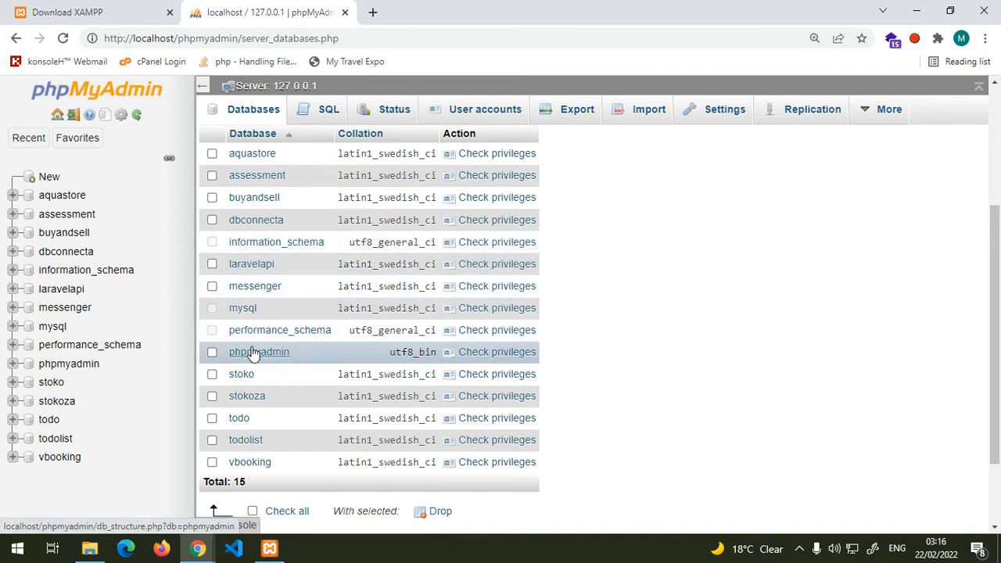
pyautogui.click(260, 352)
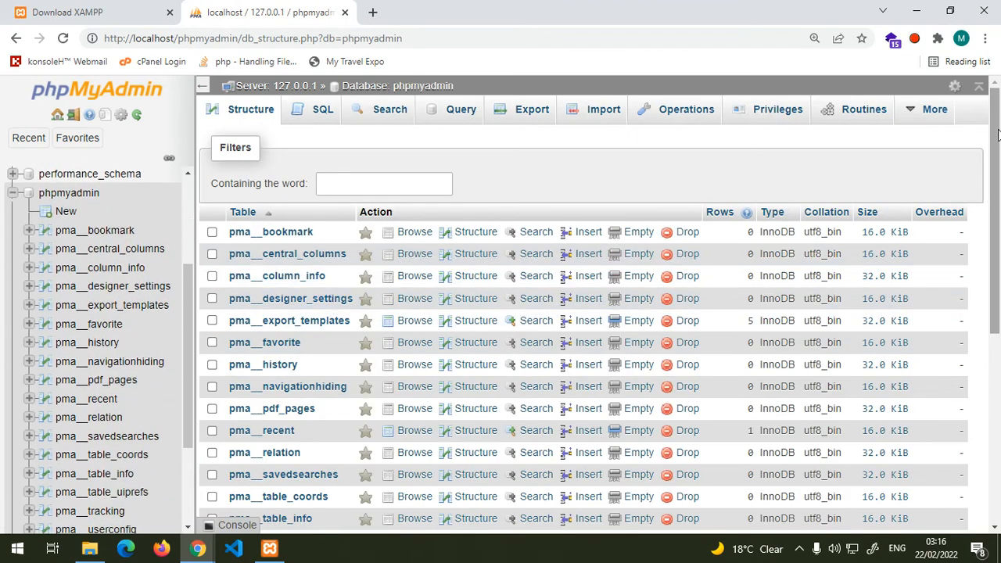
# Scroll down the phpmyadmin structure page to reveal its pma__ tables down to pma__users
pyautogui.scroll(-3)
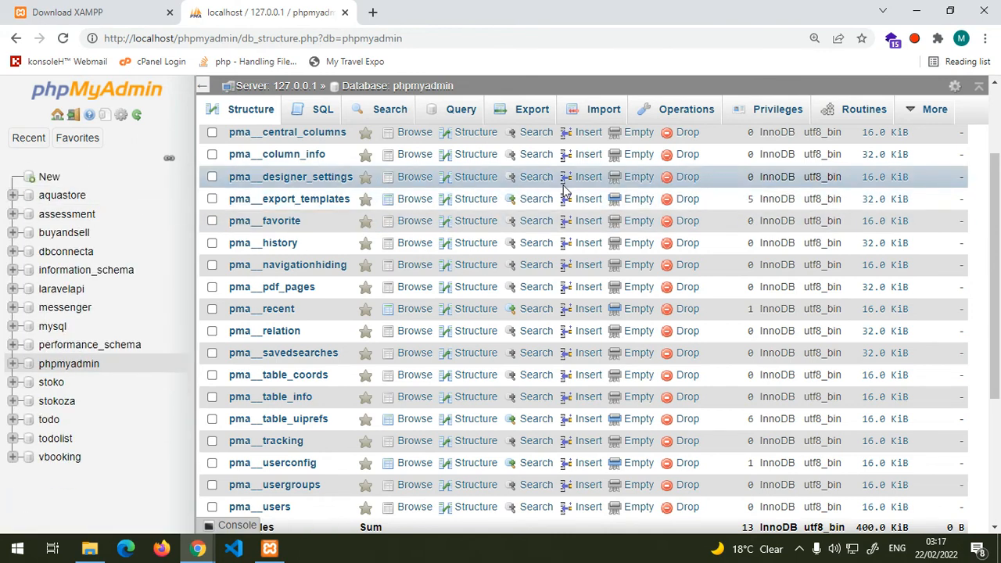
pyautogui.moveTo(357, 61)
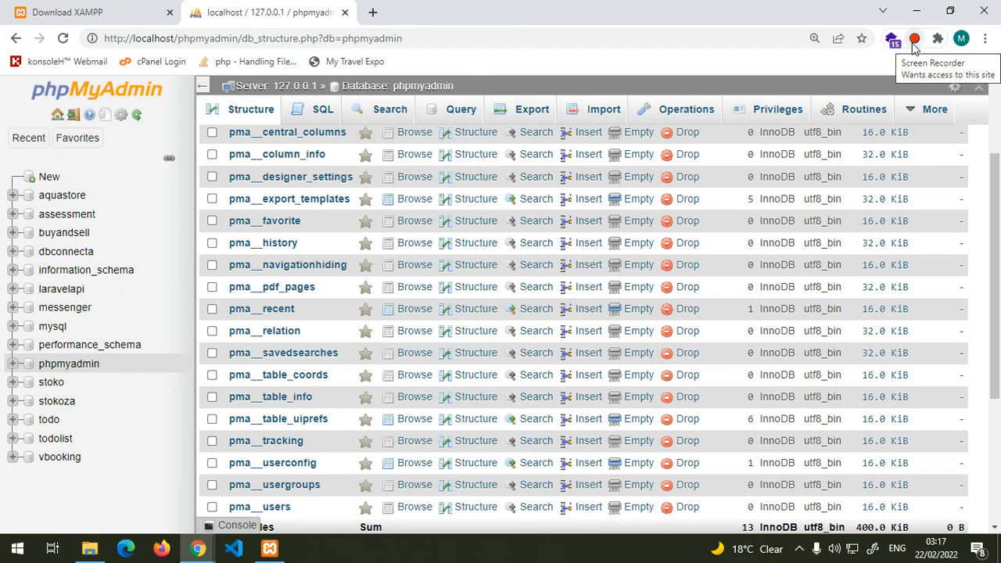
pyautogui.moveTo(913, 48)
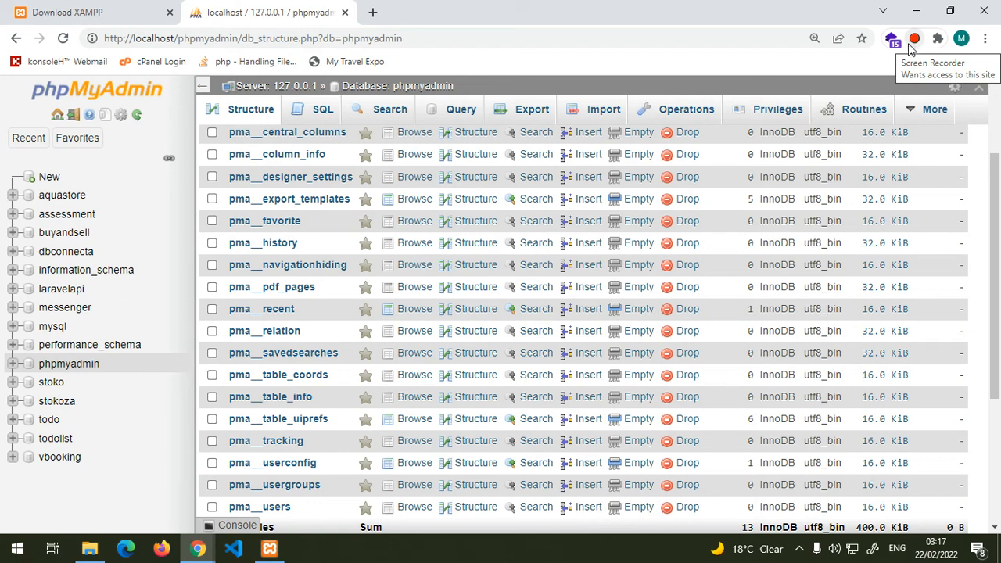